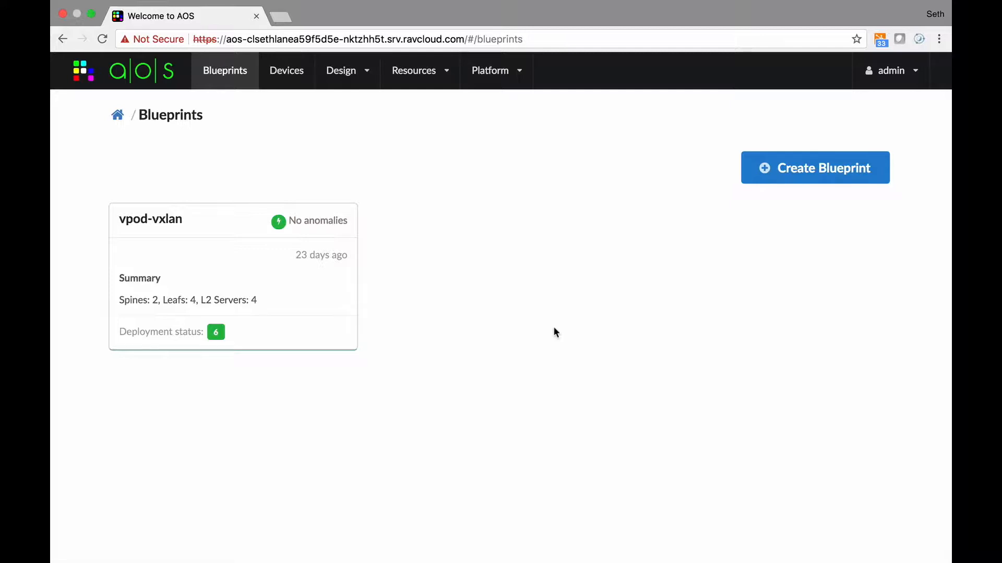
mouse_move(556, 254)
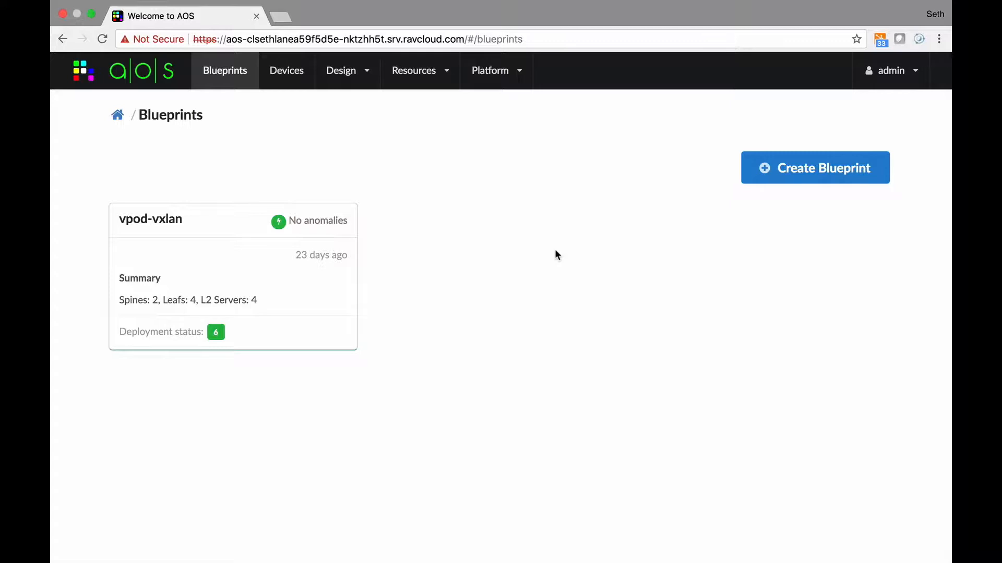
mouse_move(204, 294)
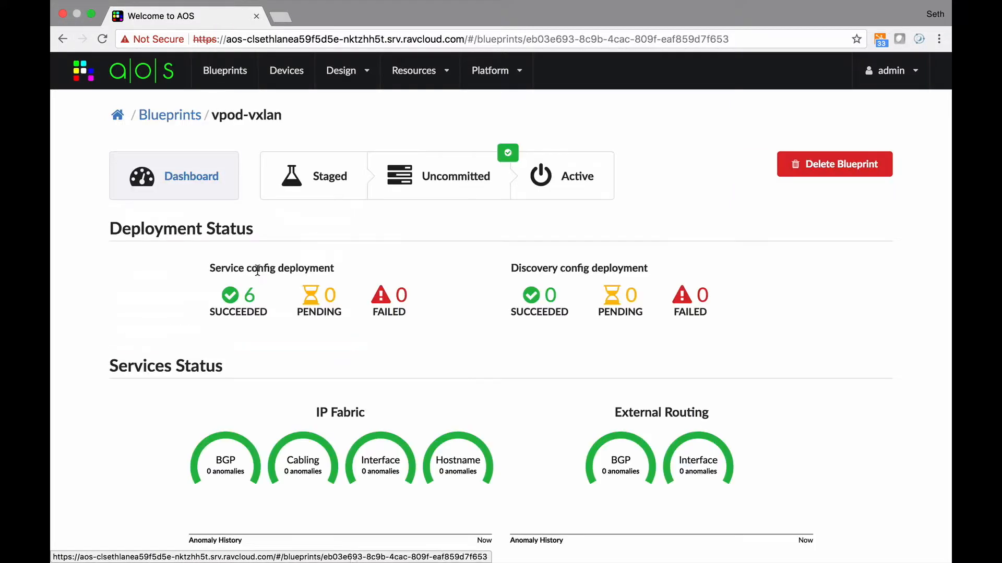
Start a new blueprint and name it demo-dc-nj-newark1
click(562, 175)
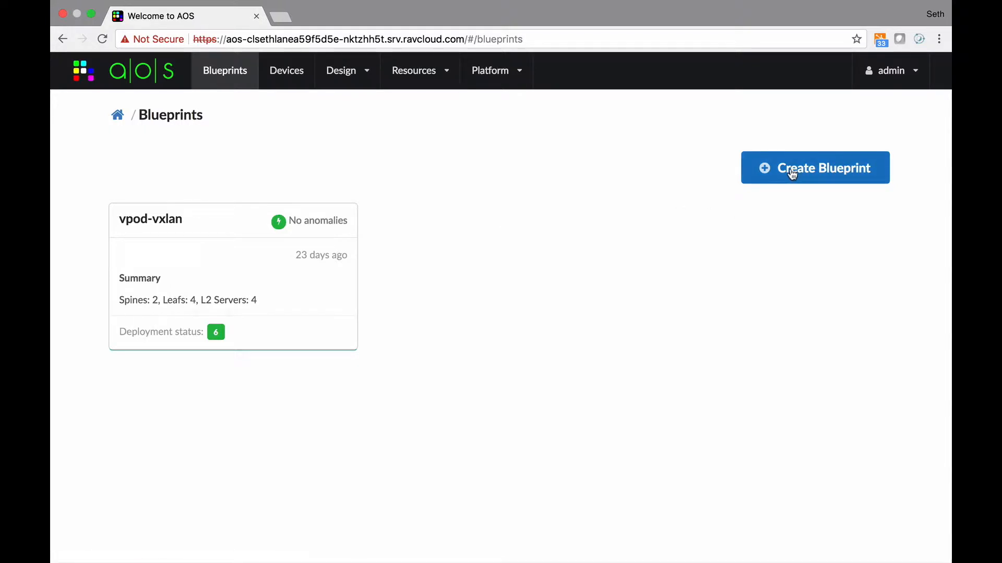
click(815, 168)
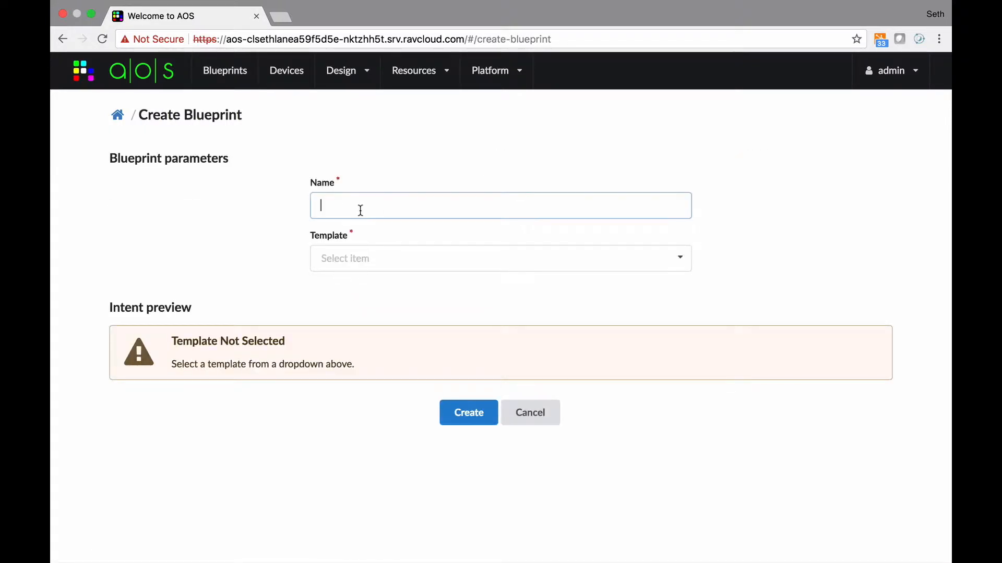
text(demo-)
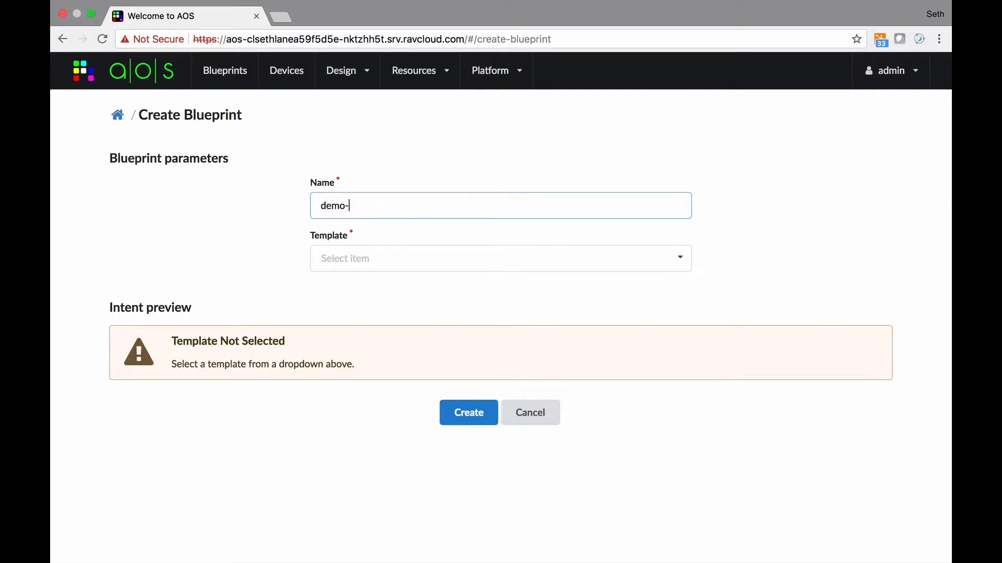
text(dc-)
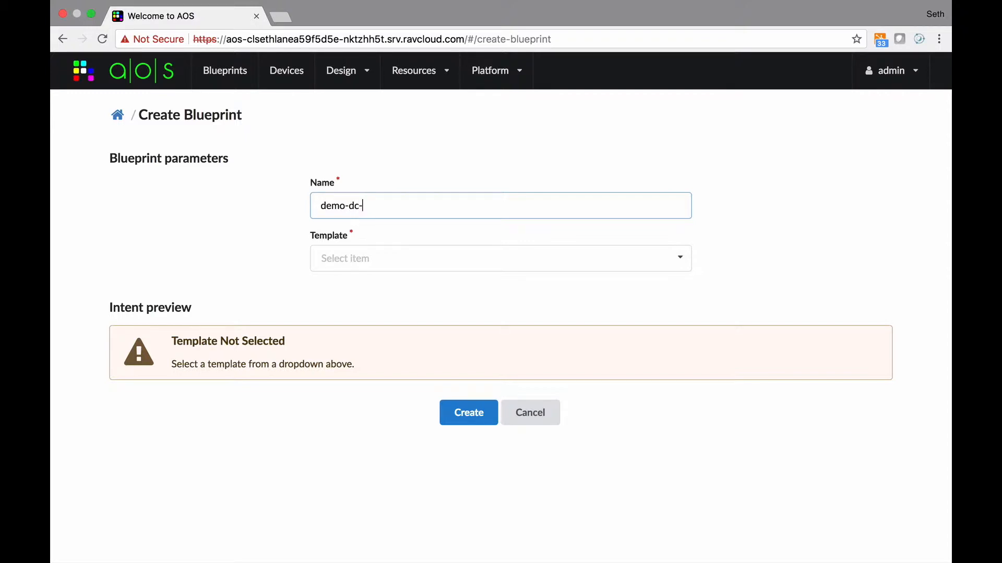
text(nj-newark)
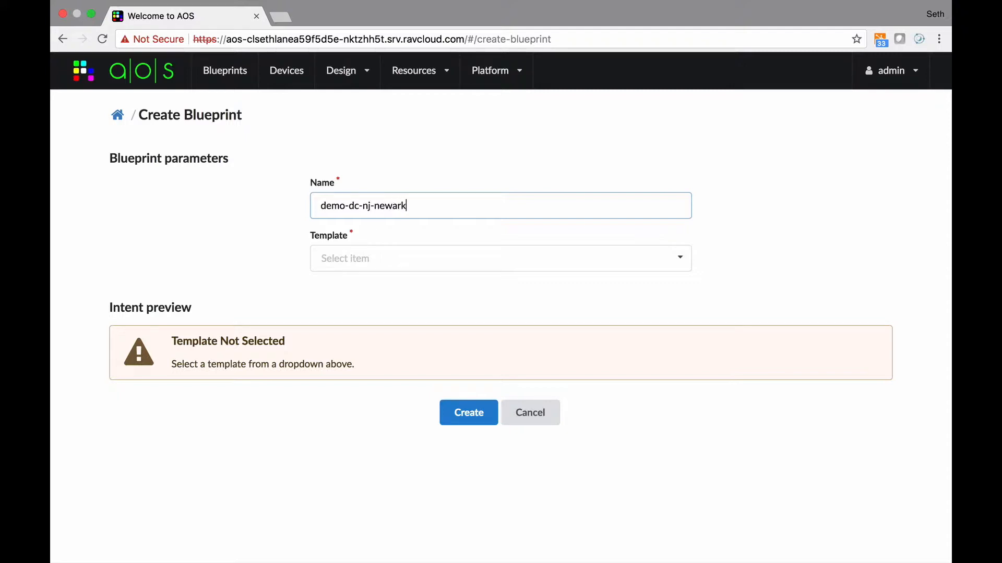
text(1)
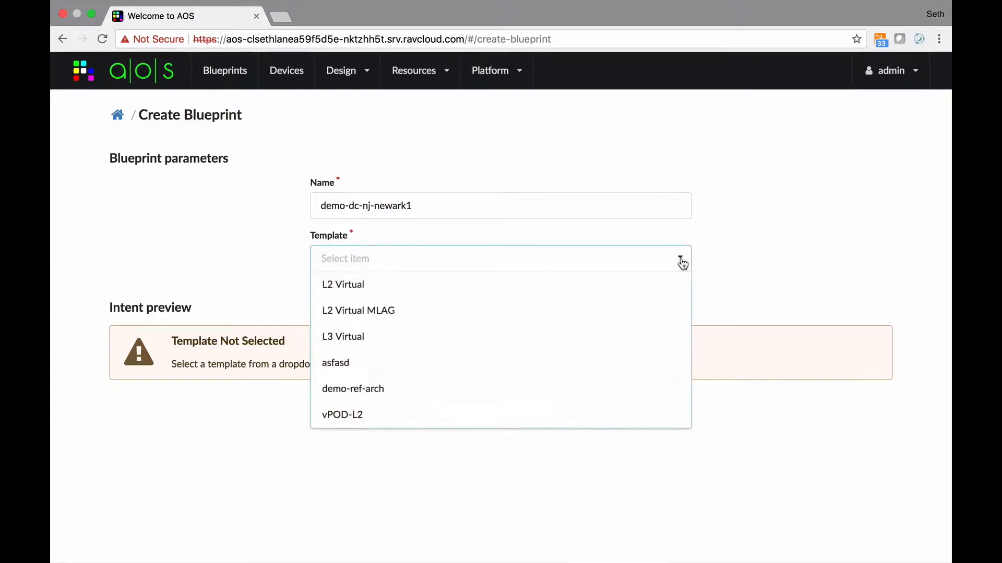
Base it on the demo-ref-arch template, review the preview and create the blueprint
click(353, 388)
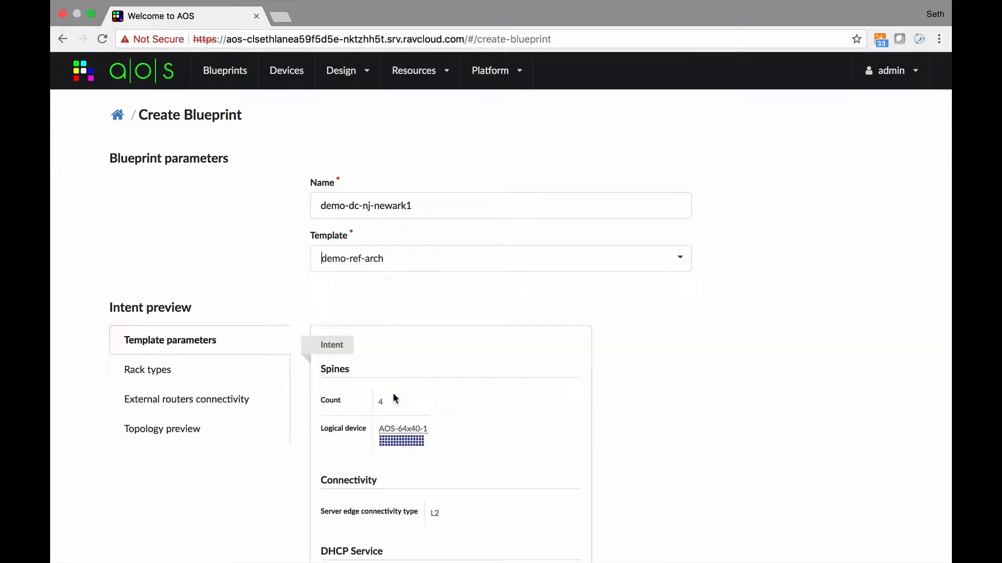
scroll(down, 3)
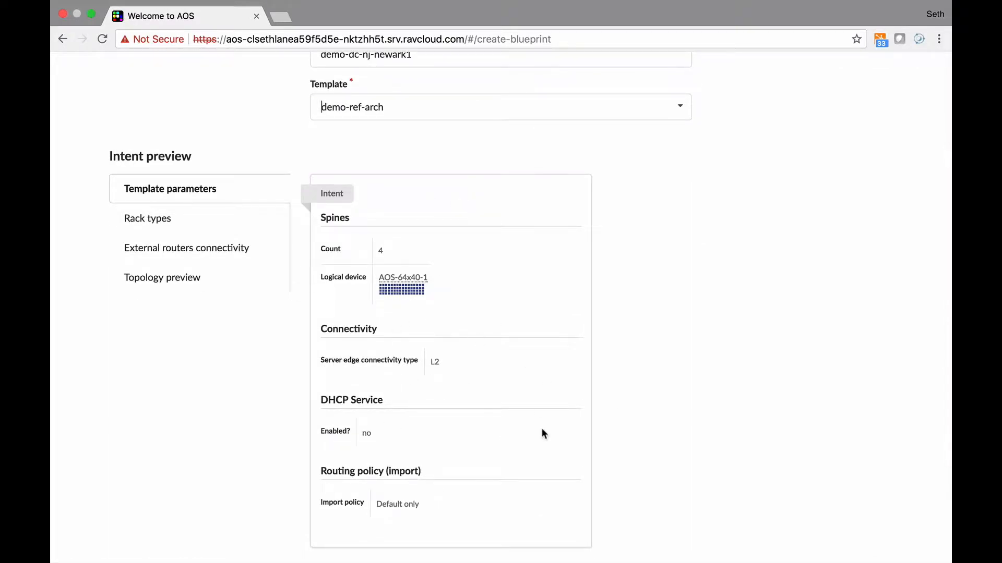
scroll(down, 3)
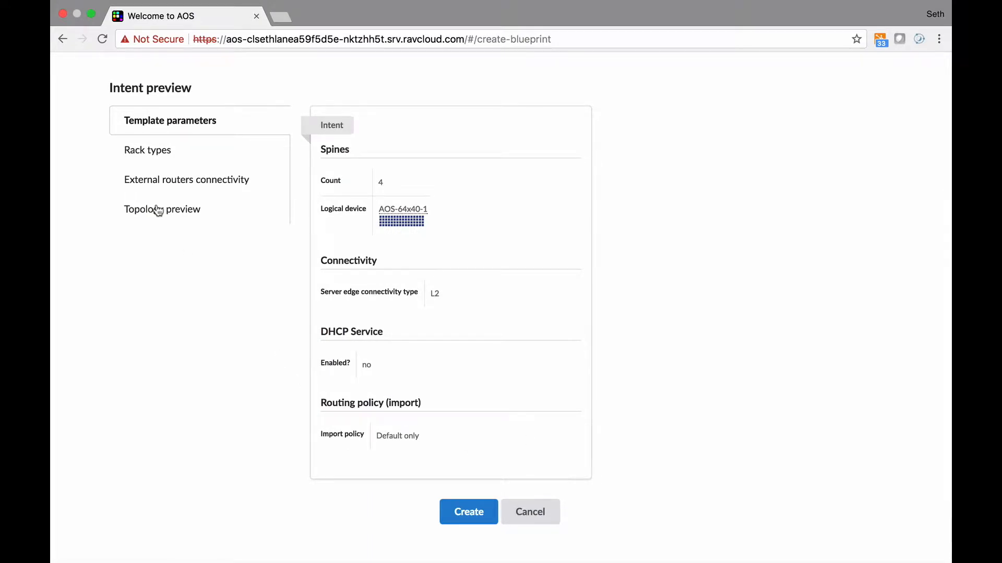
click(163, 209)
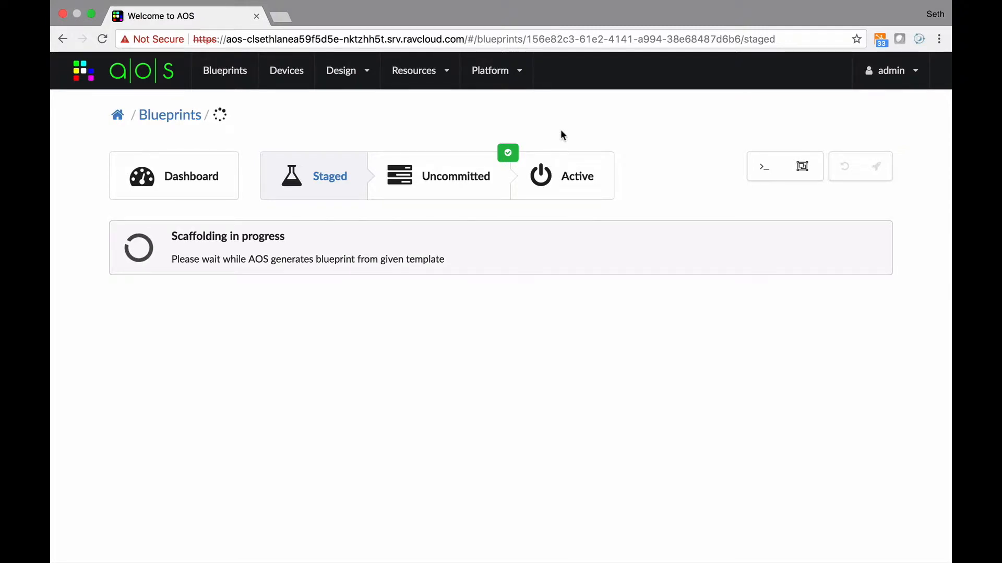
mouse_move(482, 394)
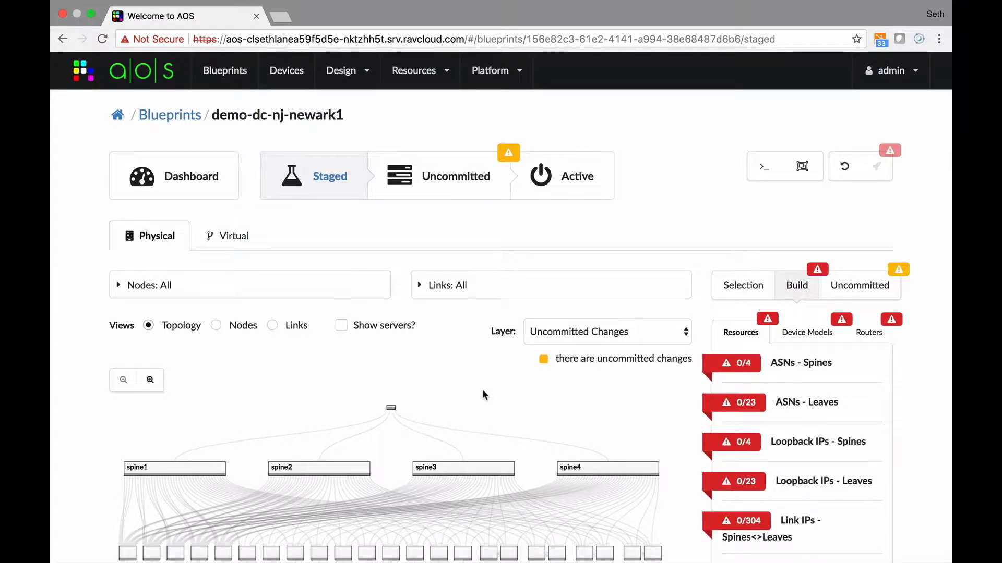
mouse_move(522, 382)
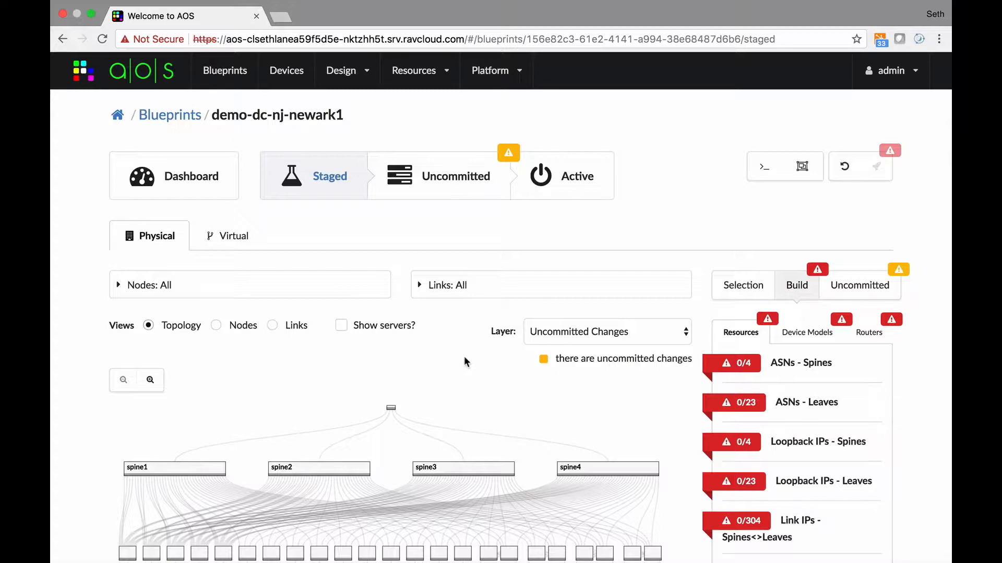
scroll(down, 3)
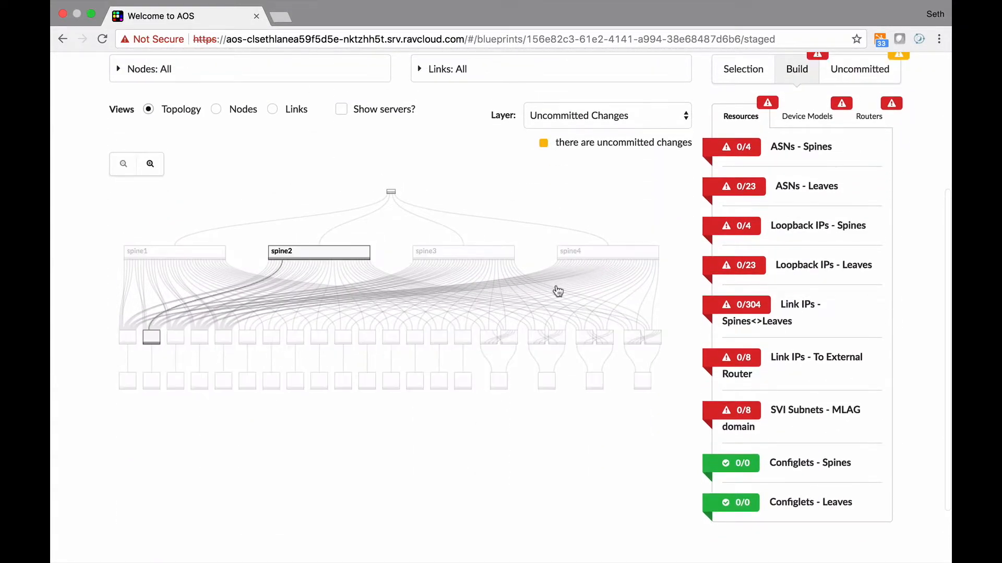
click(341, 109)
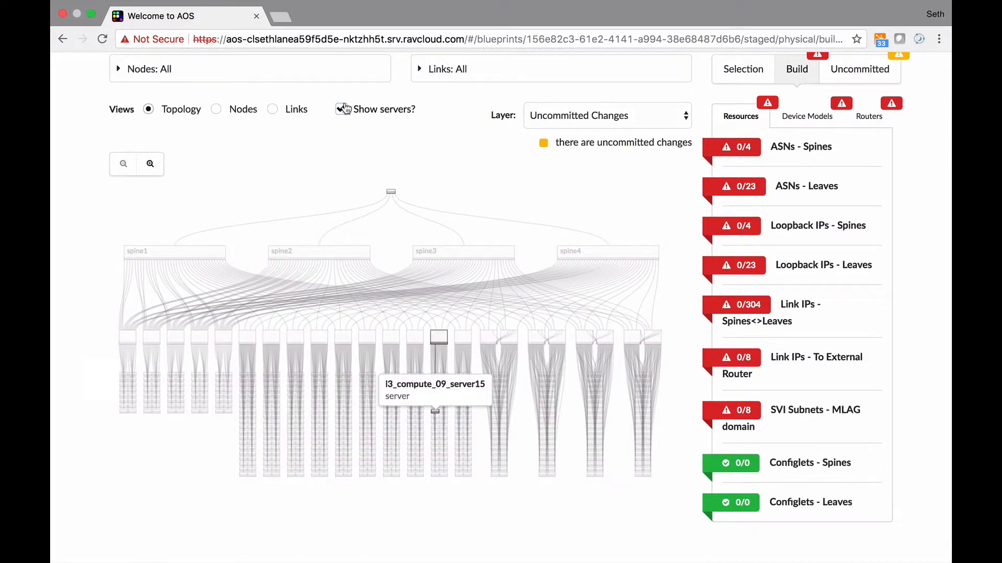
click(341, 109)
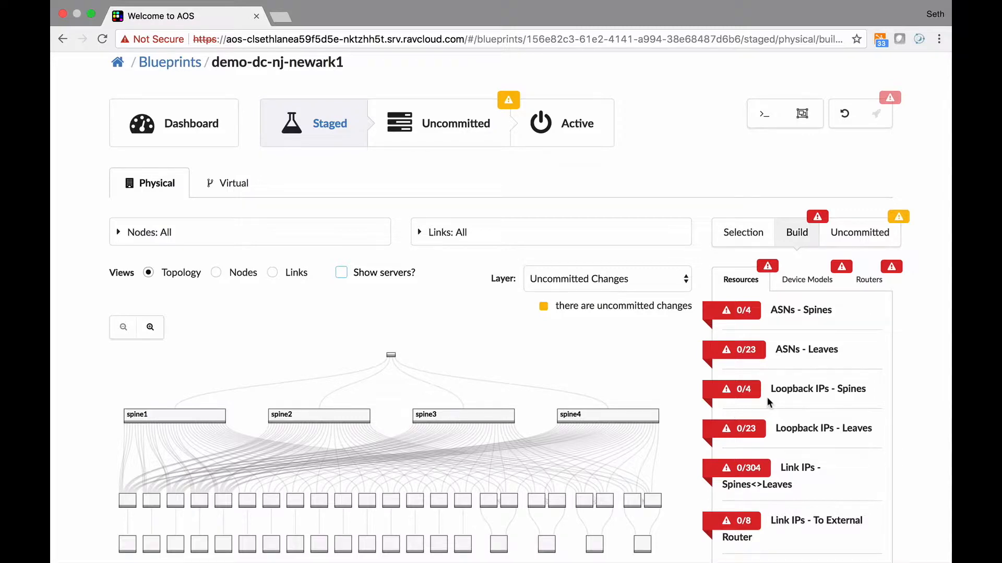
click(414, 70)
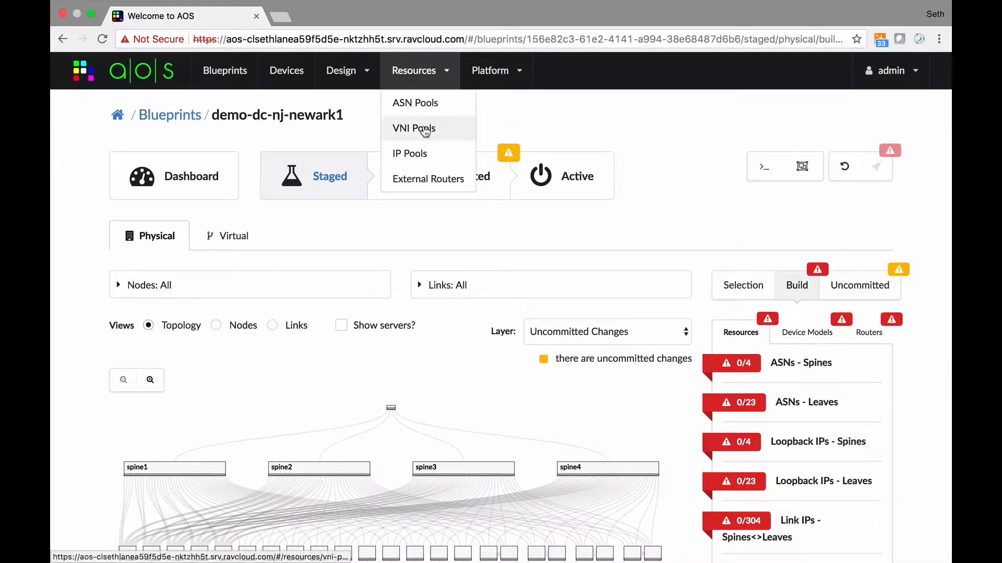
click(409, 153)
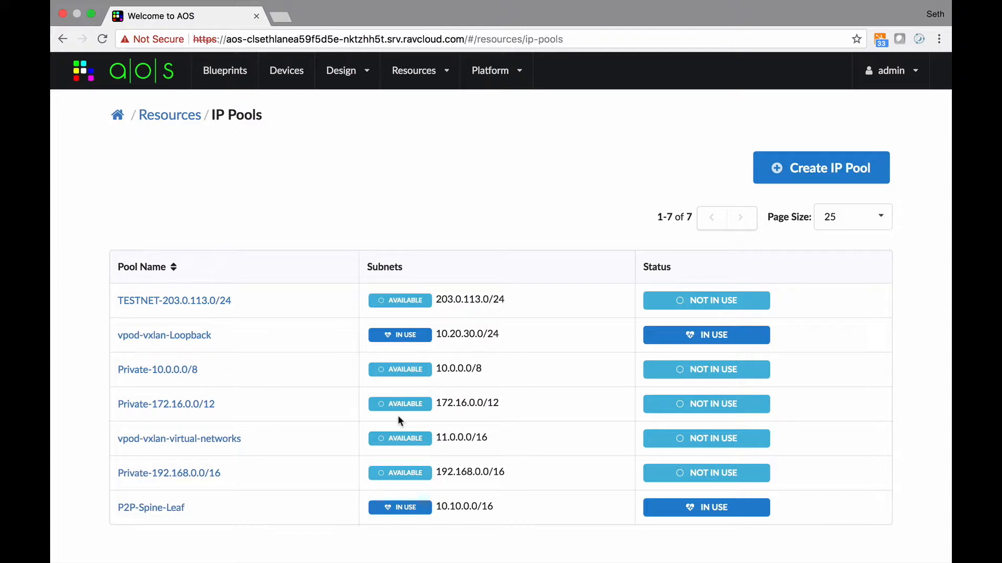
mouse_move(569, 379)
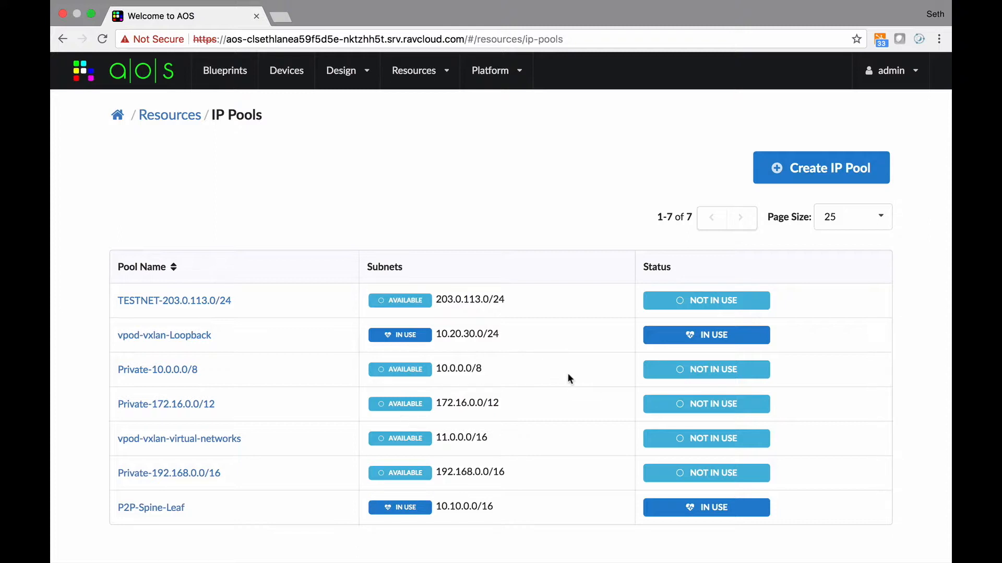
mouse_move(224, 70)
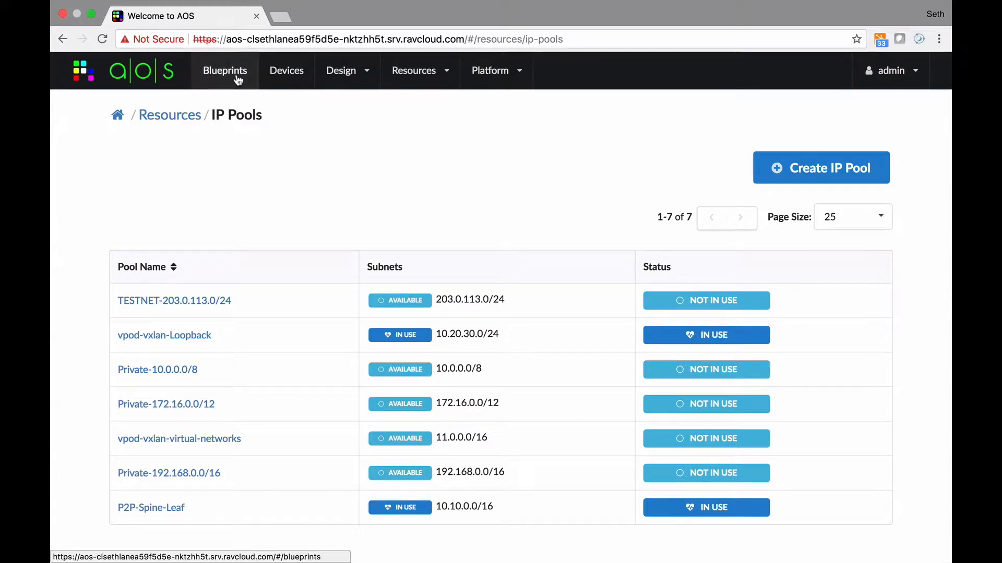
click(224, 70)
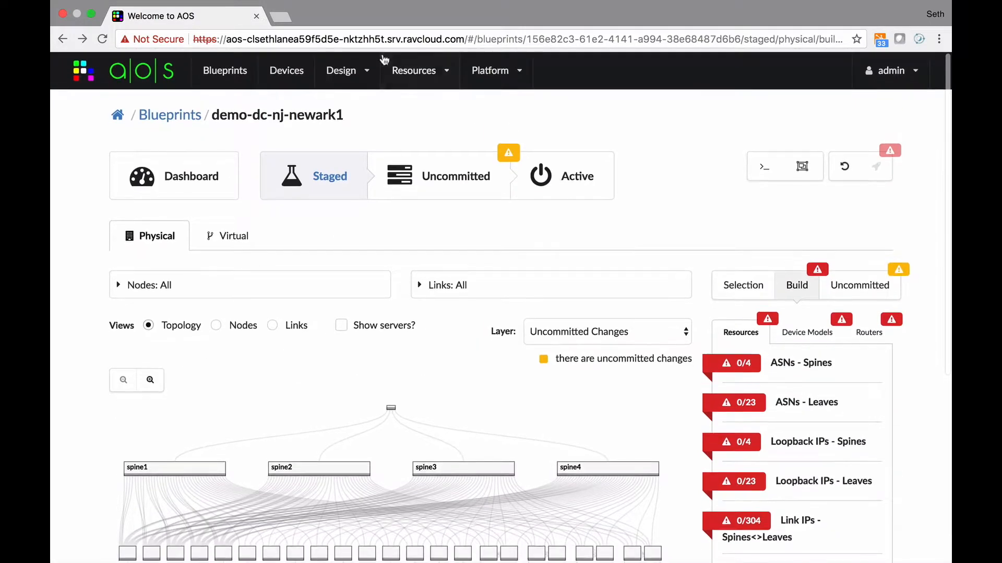
Assign the available ASN pools to both the spines and the leaves
click(414, 70)
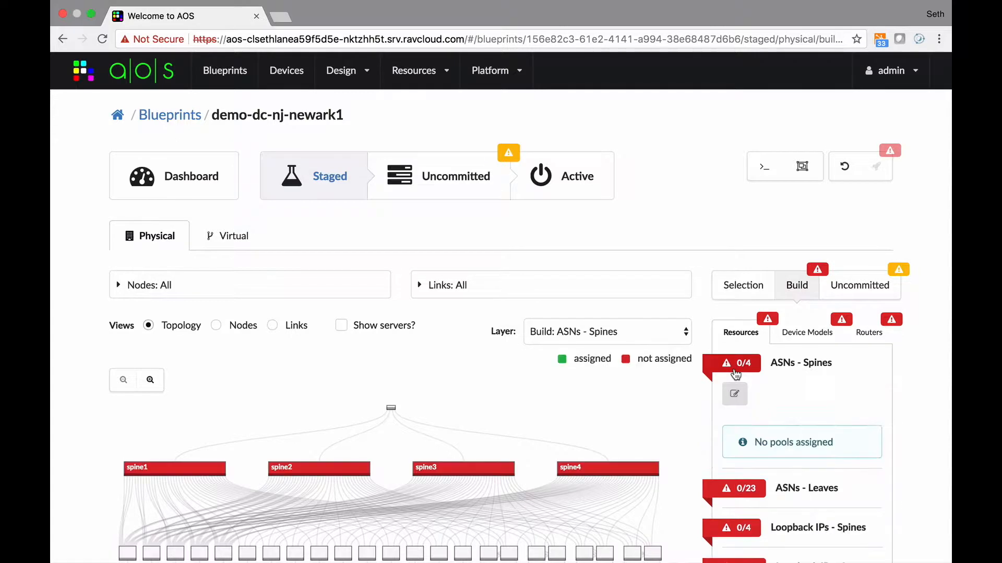
click(734, 394)
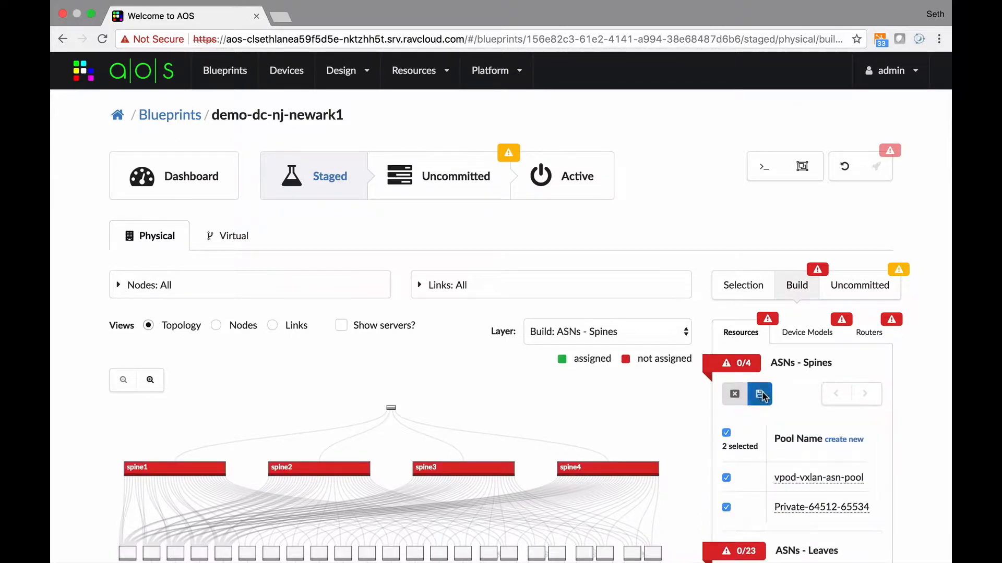
click(761, 395)
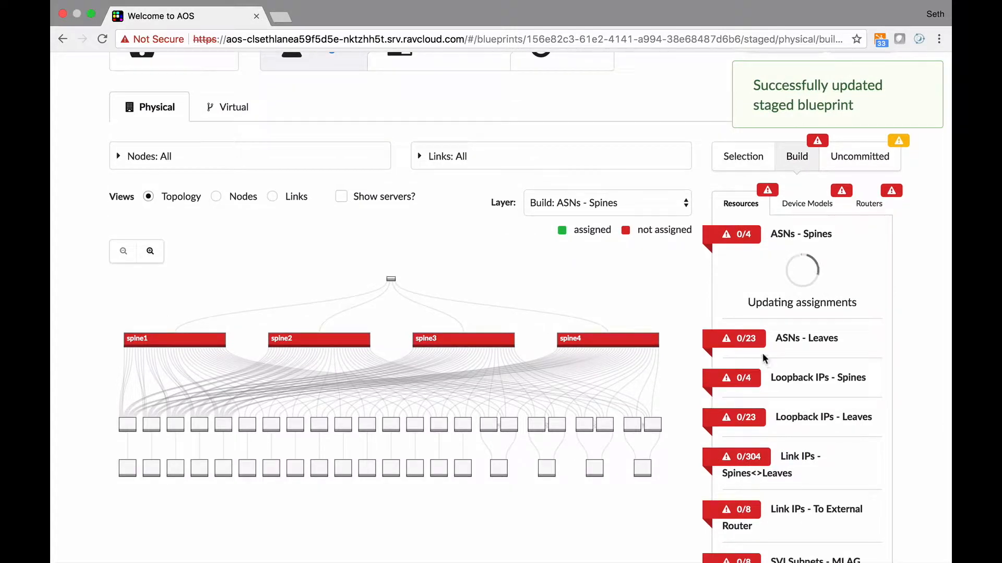
click(805, 338)
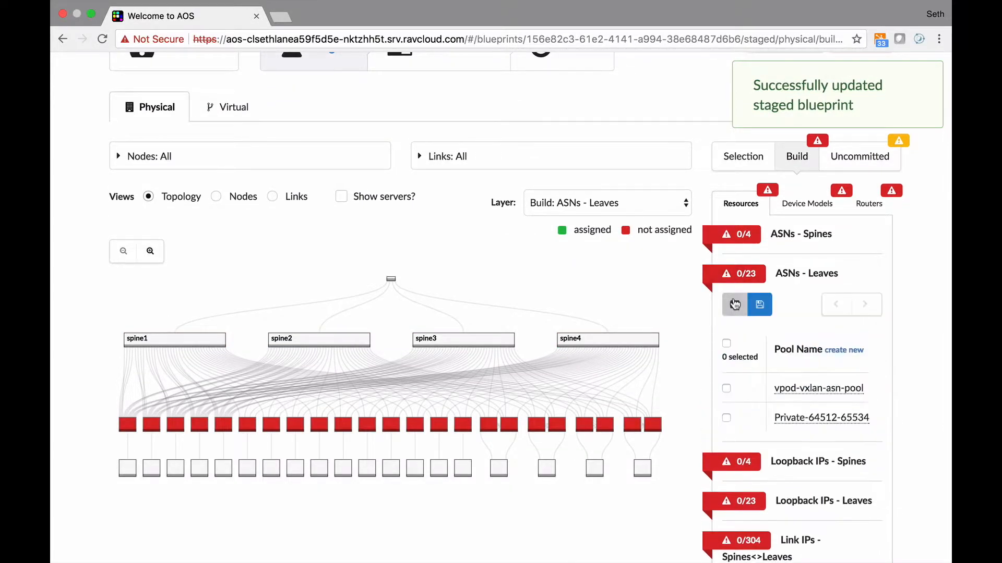
click(759, 305)
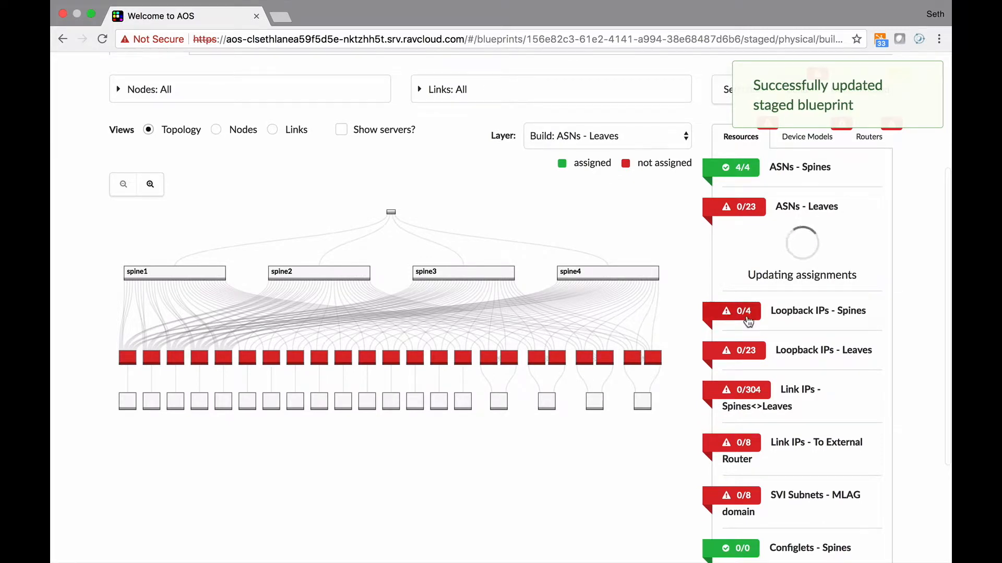
Assign pools for the spine loopback IPs and the spine-leaf link IPs
click(818, 311)
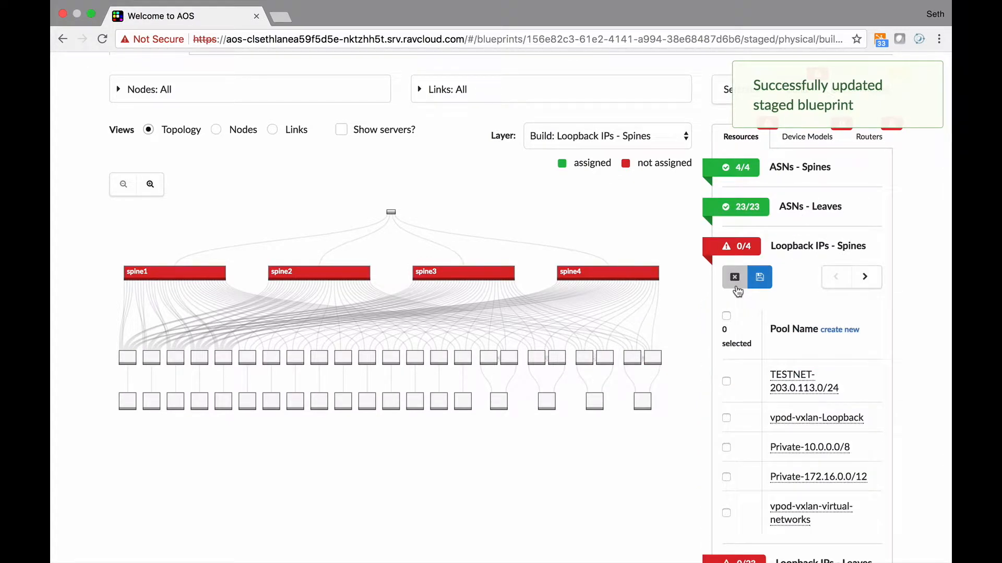
click(759, 277)
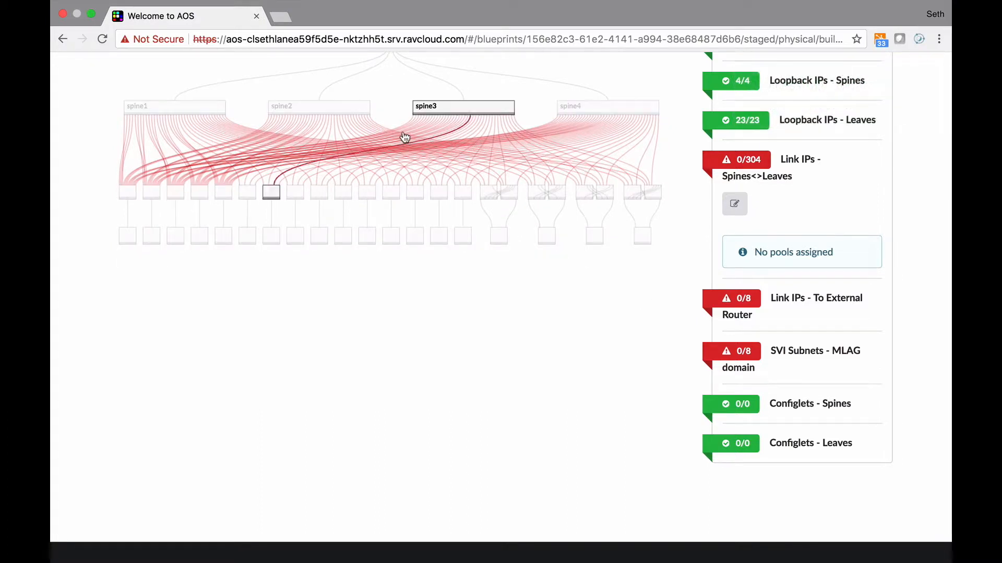
click(734, 203)
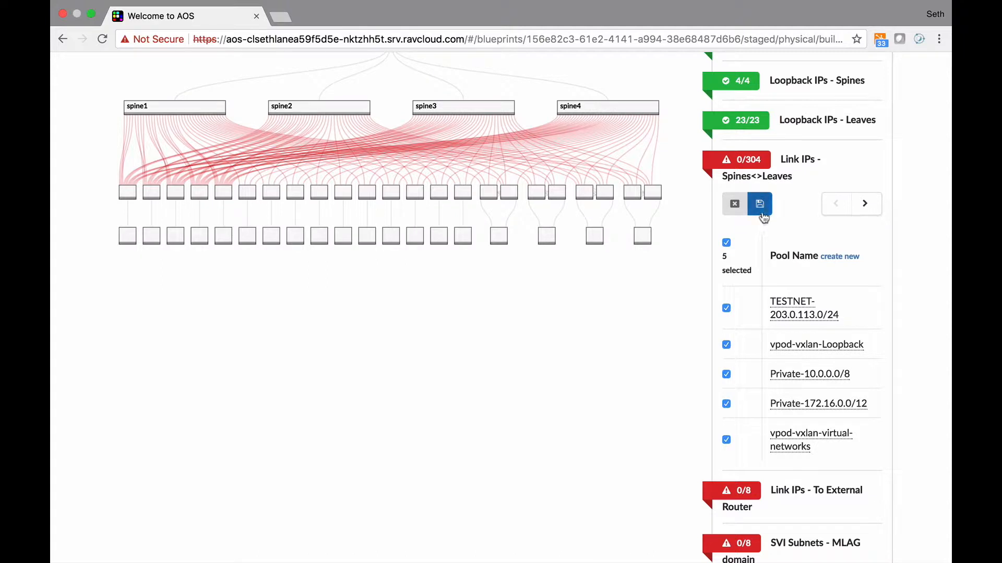
click(759, 204)
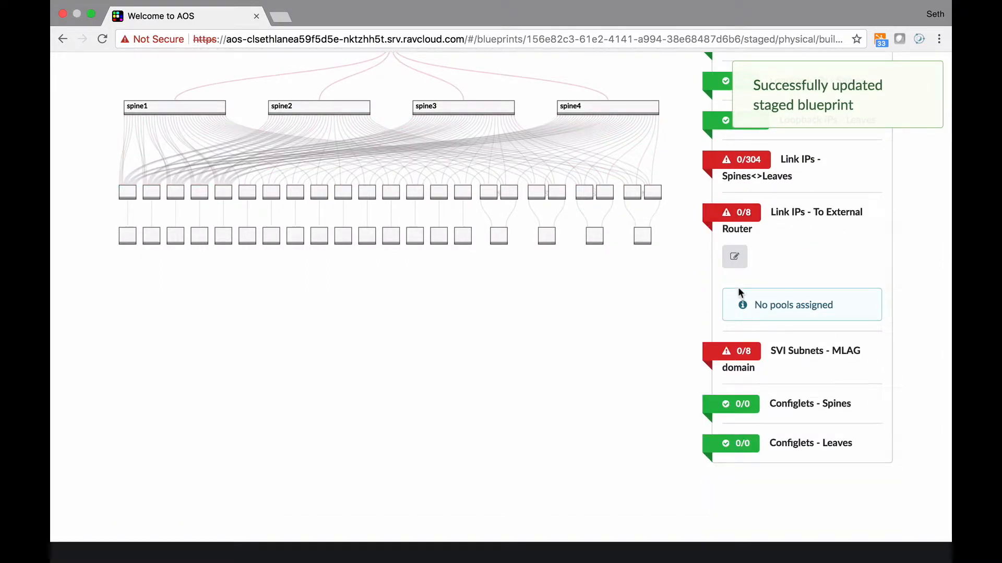
Assign all pools to the external-router link IPs and the MLAG SVI subnets
click(733, 256)
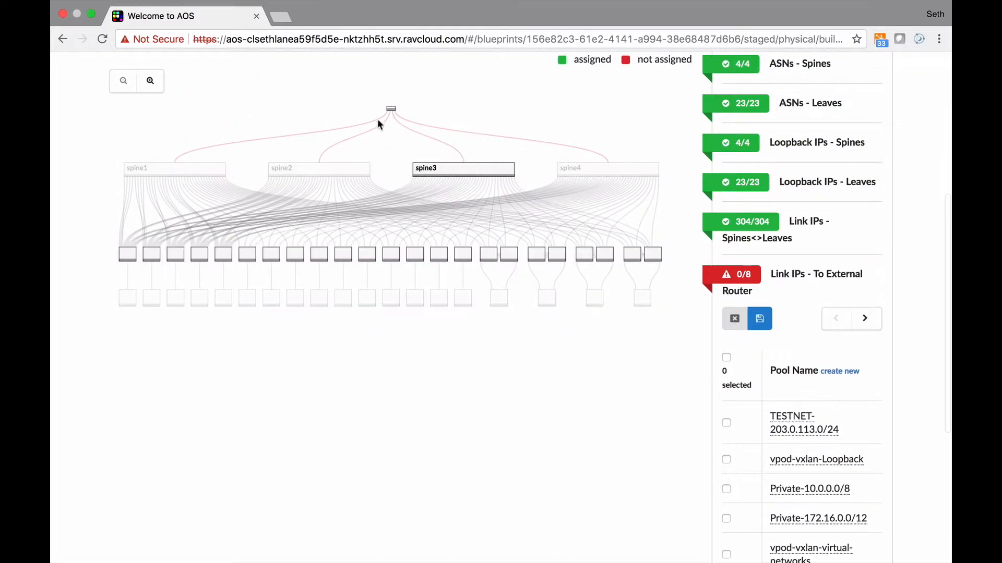
click(758, 319)
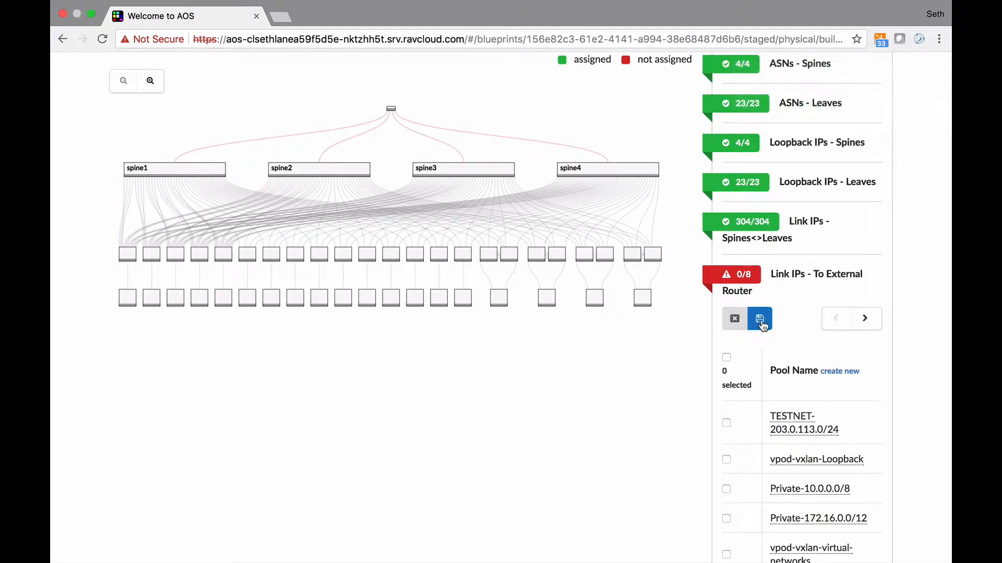
click(759, 319)
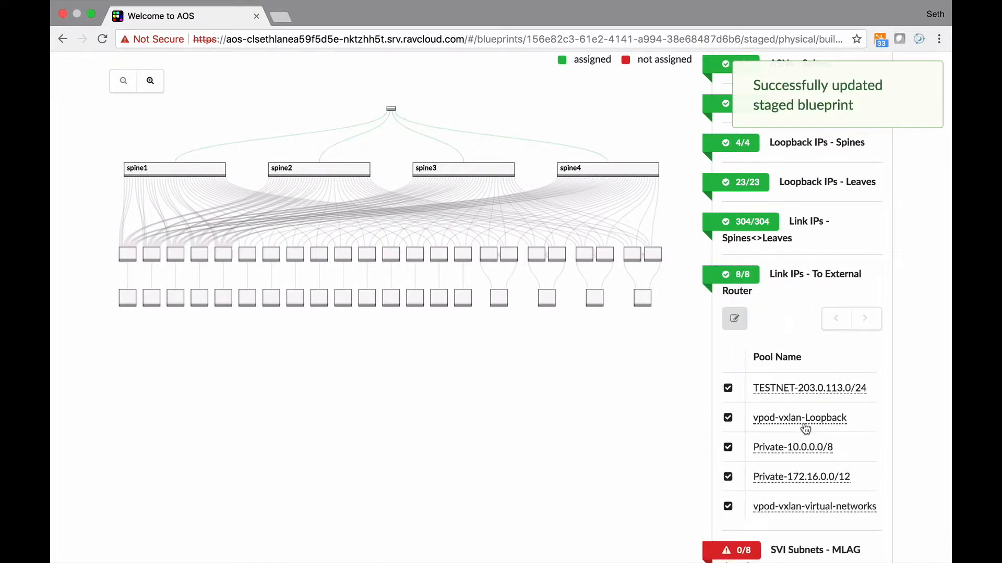
scroll(down, 3)
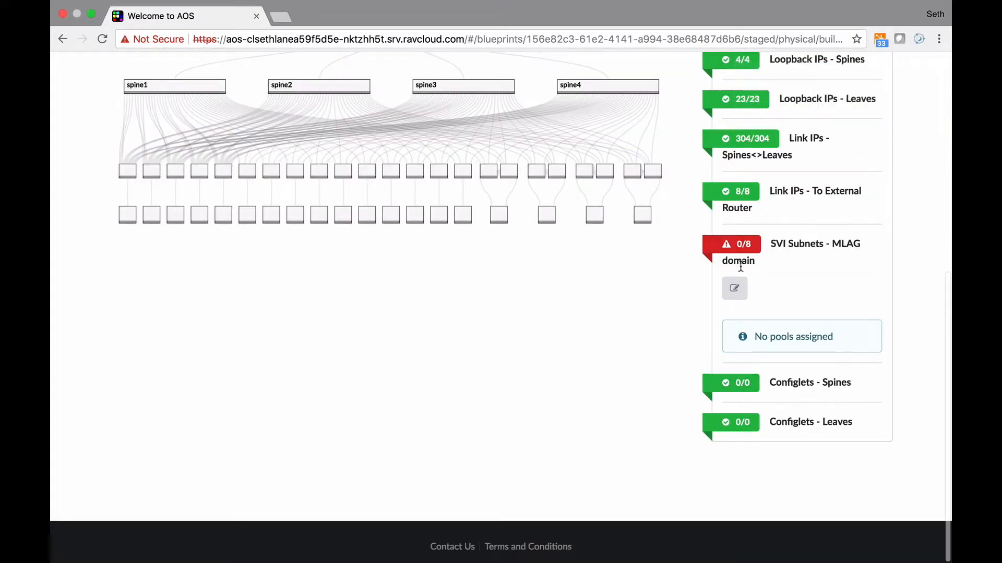
click(733, 288)
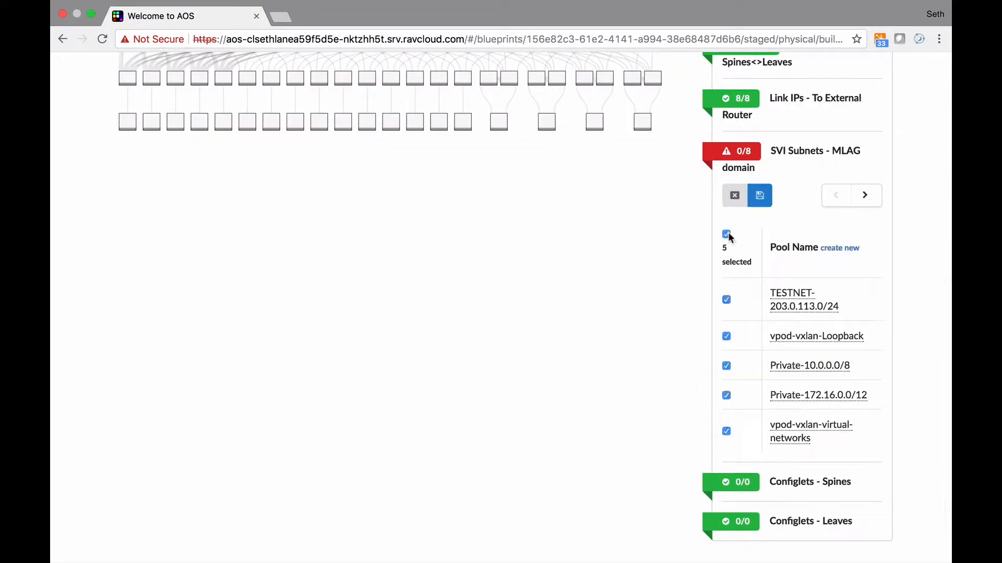
click(759, 195)
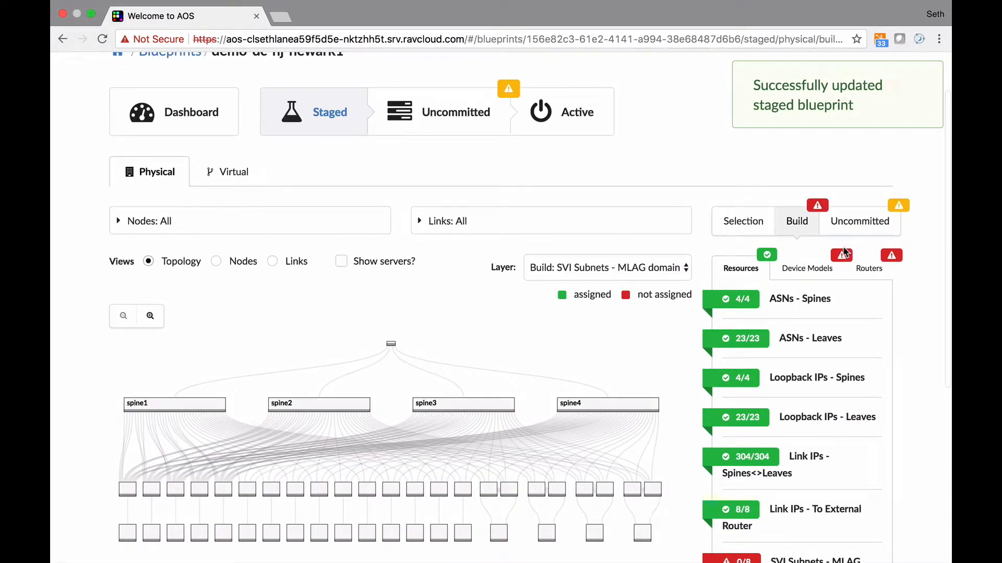
Scroll the Build panel toward the Device Models section
scroll(down, 3)
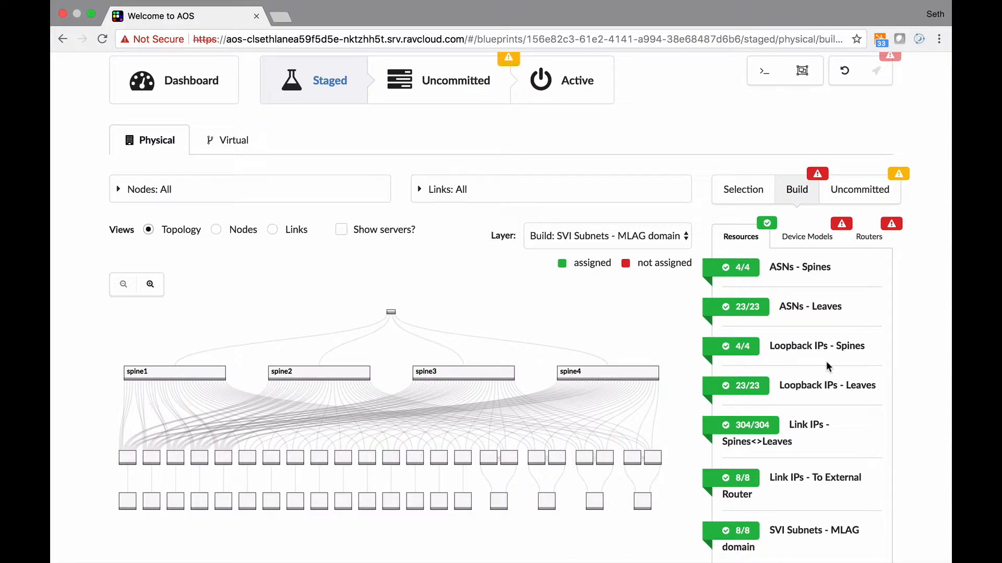
scroll(down, 3)
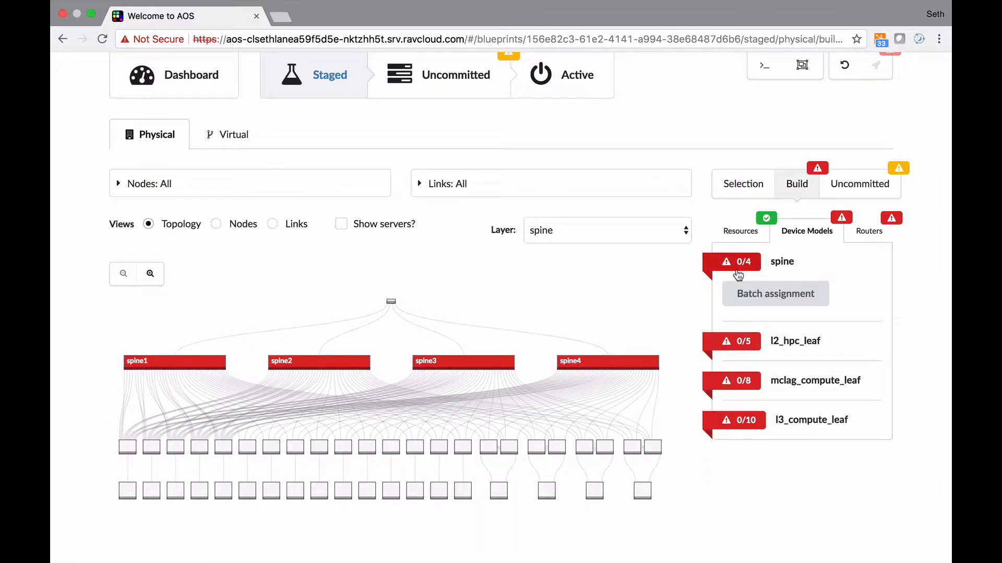
Batch-assign the AOS-64x40-1 Cisco 3164PQ NXOS model to all four spines and save
click(774, 293)
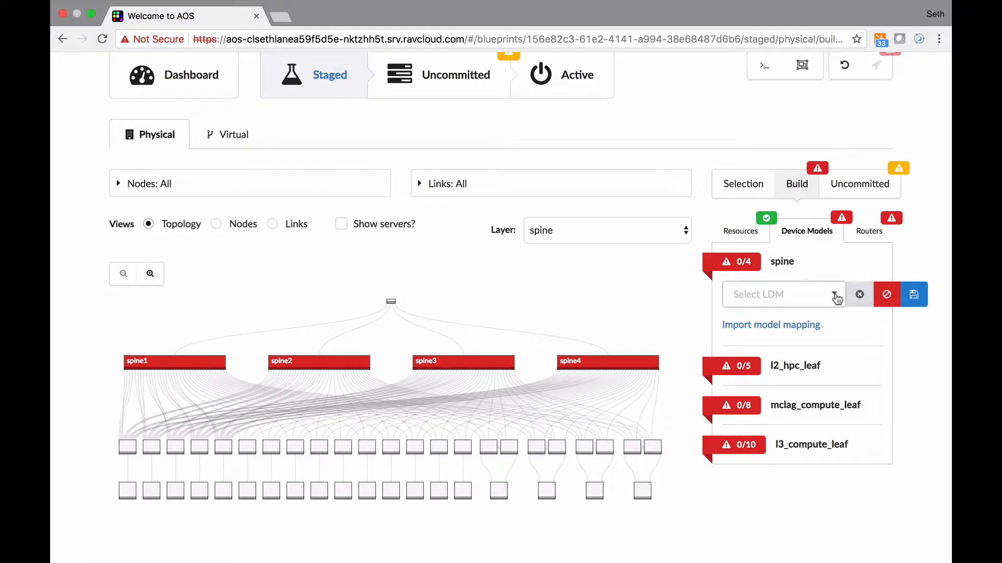
click(782, 294)
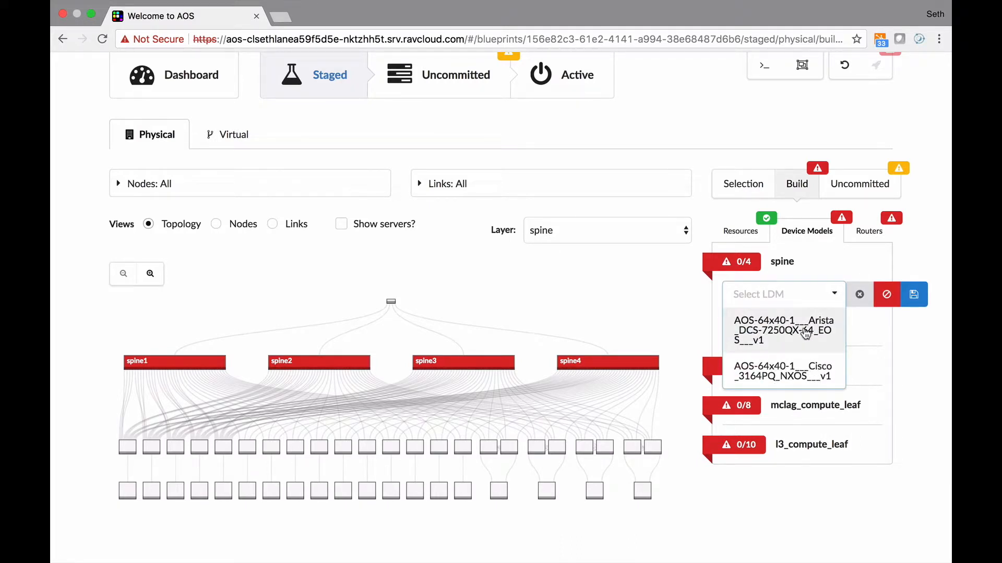
scroll(down, 3)
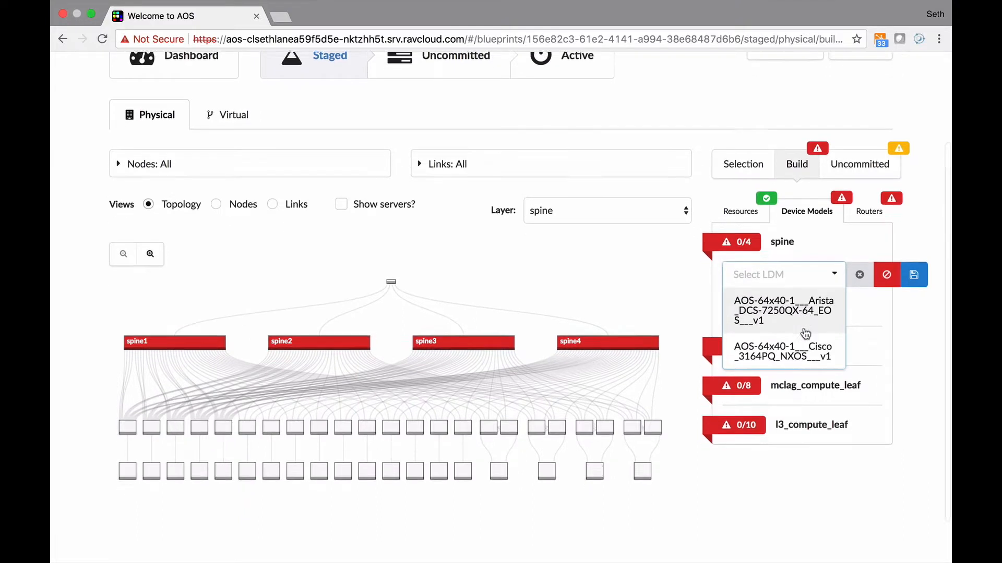
scroll(down, 3)
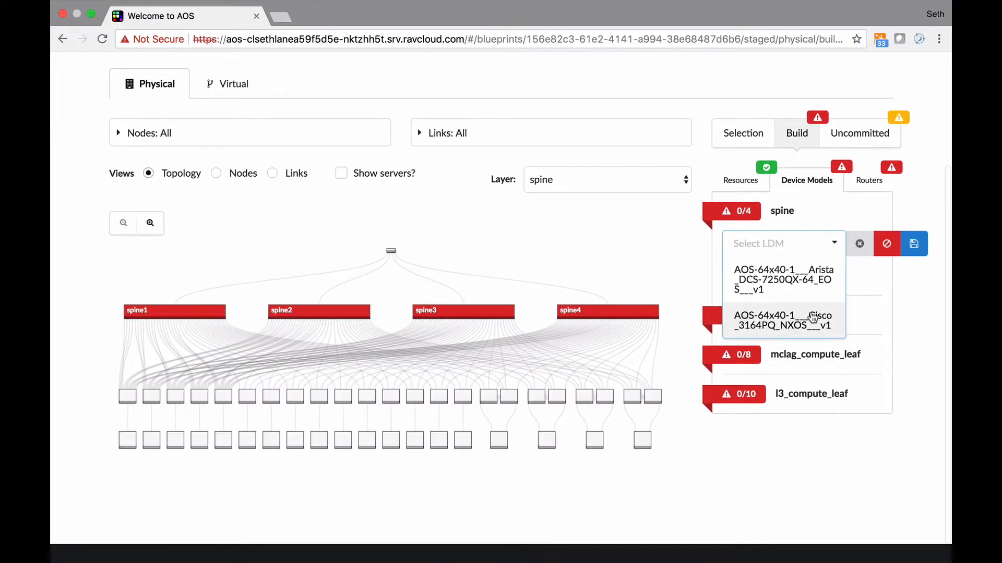
click(782, 320)
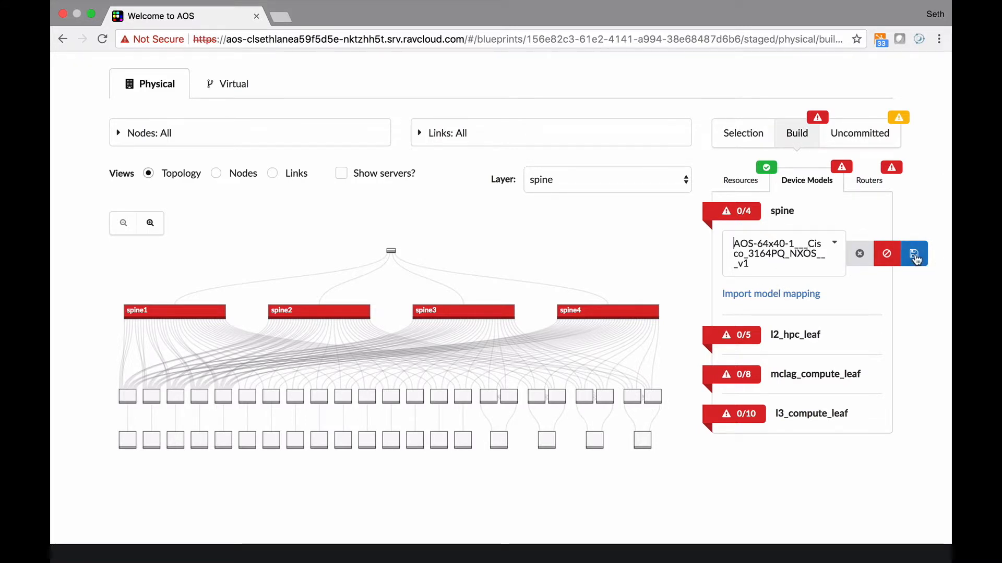
click(915, 254)
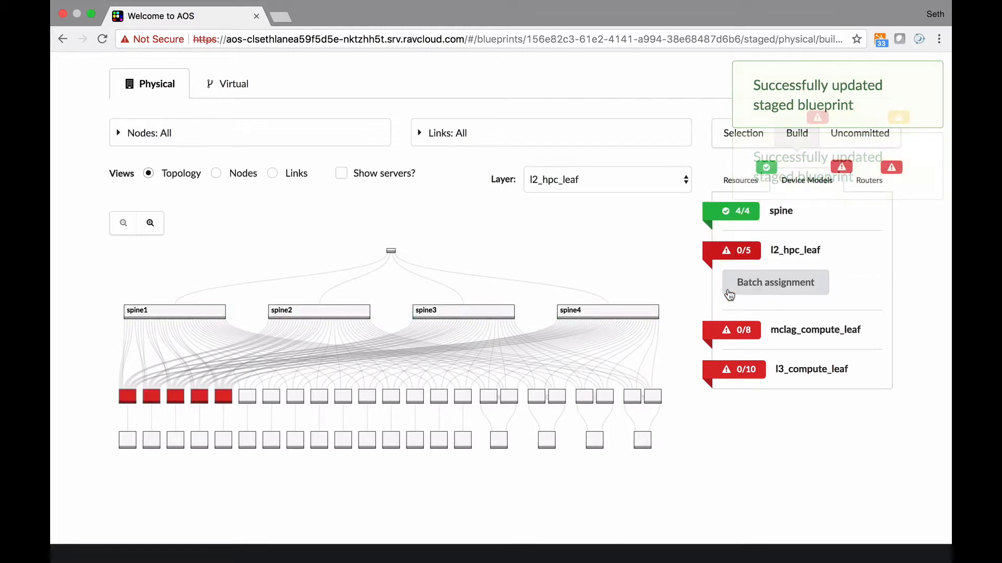
Batch-assign device models to the mclag_compute_leaf switches and pick Arista 7280TR-48C6 for the L3 compute leaves
click(776, 282)
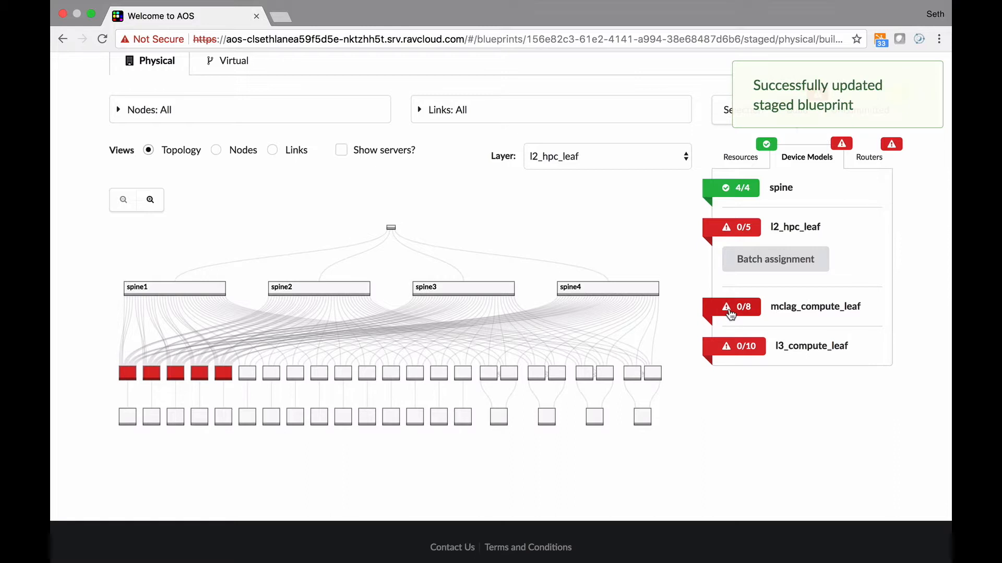
click(815, 306)
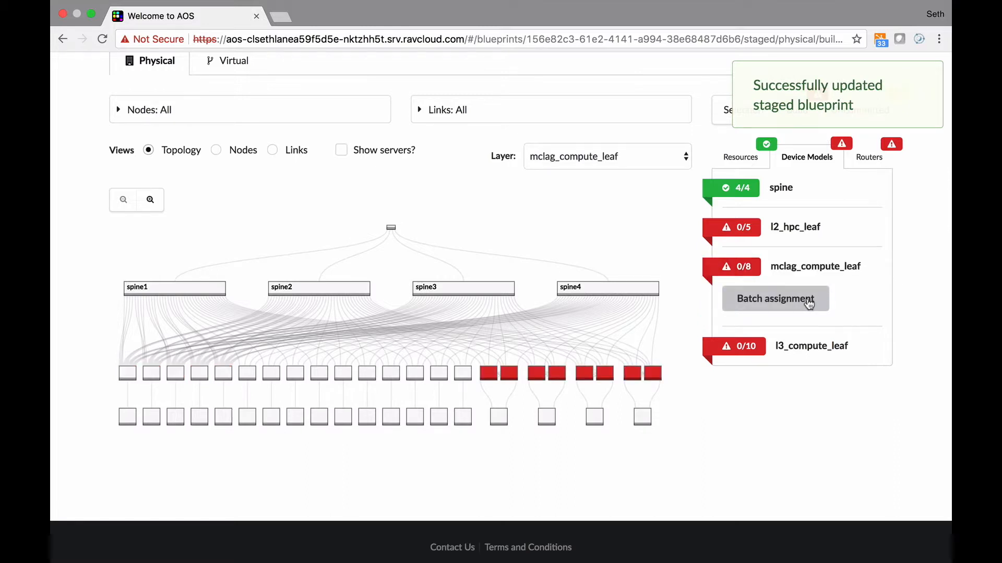
click(775, 299)
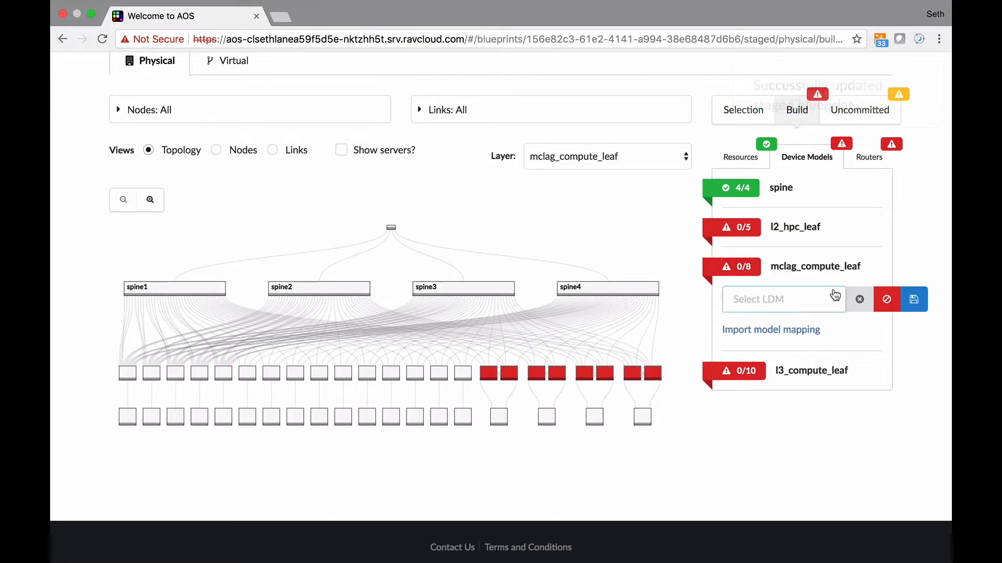
click(779, 299)
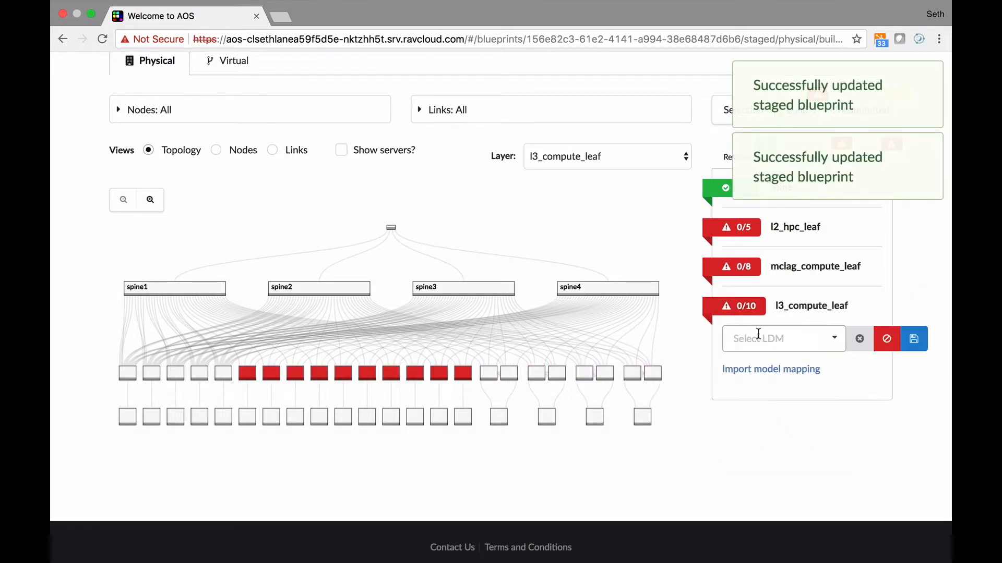
click(779, 338)
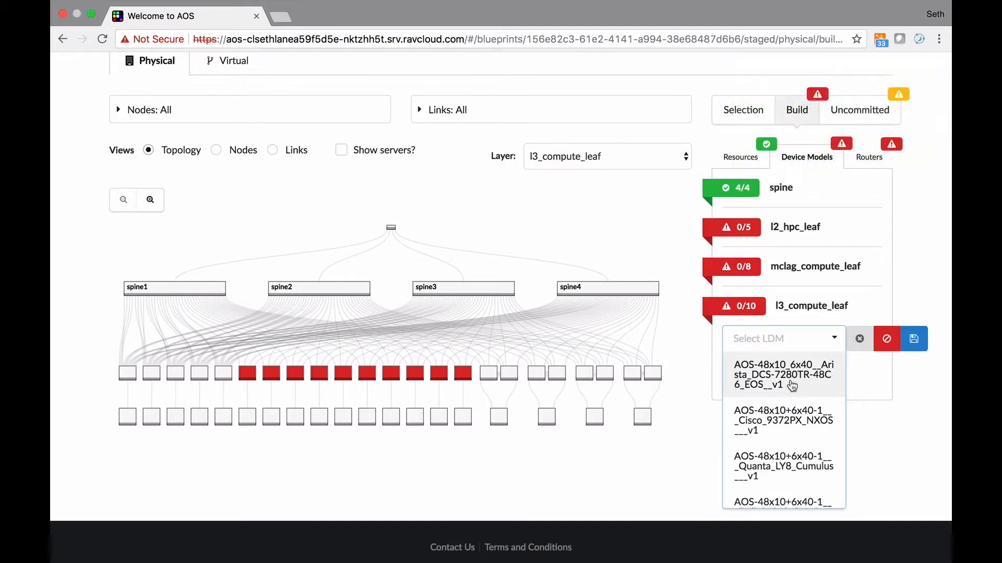
click(913, 338)
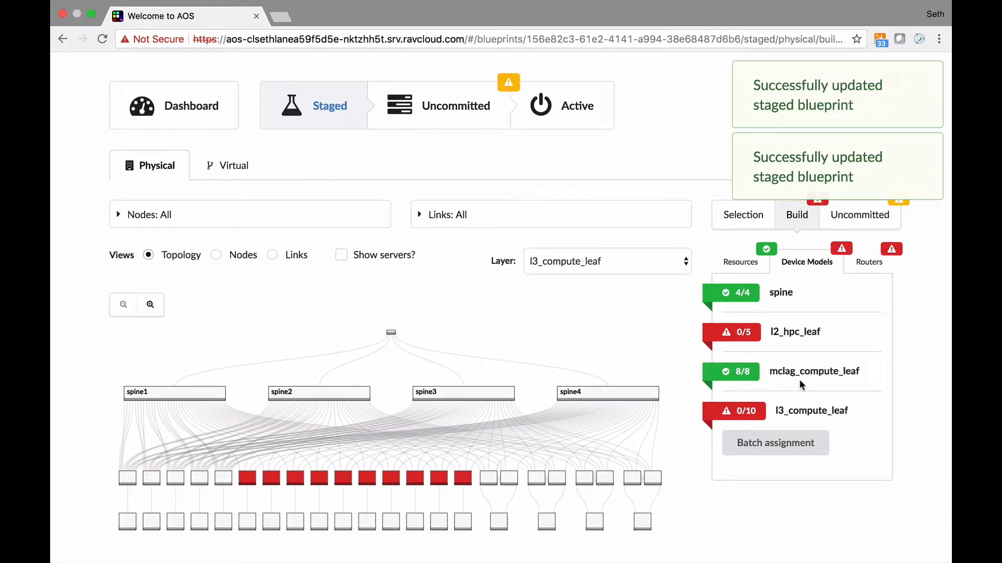
scroll(down, 3)
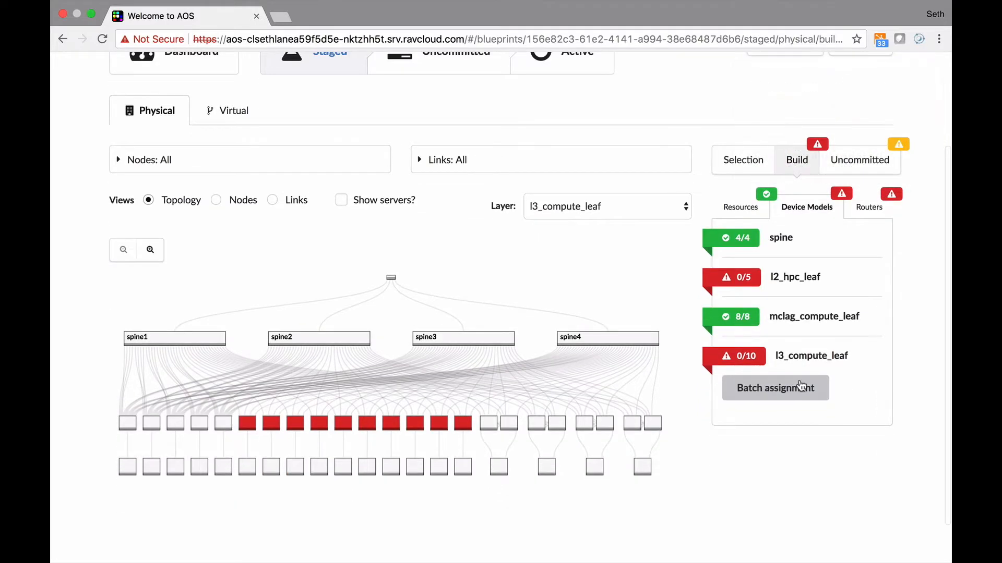
click(868, 207)
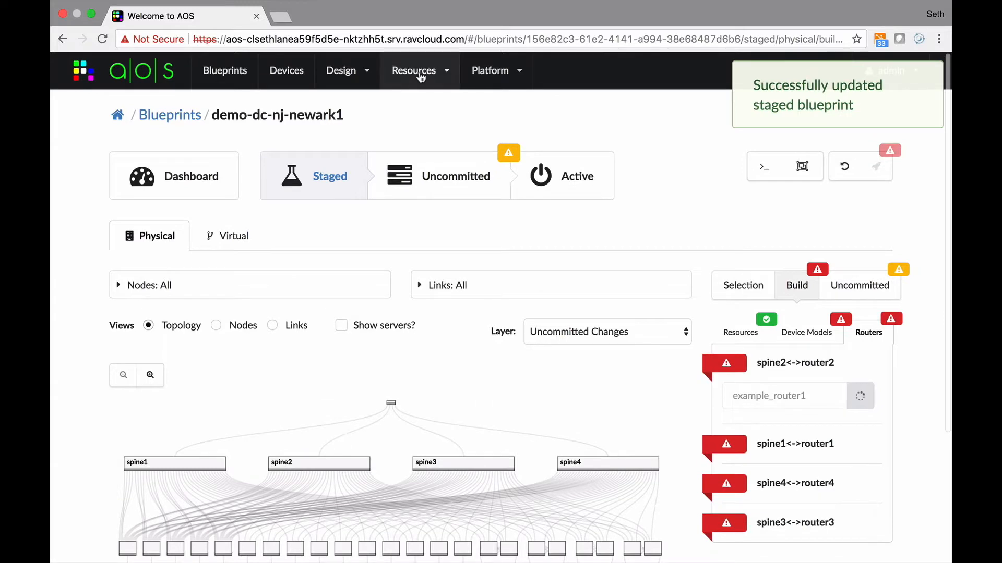
Assign example_router1 to the spine1/spine2 links and vpod-vxlan-router to the spine3/spine4 links, saving each
click(414, 70)
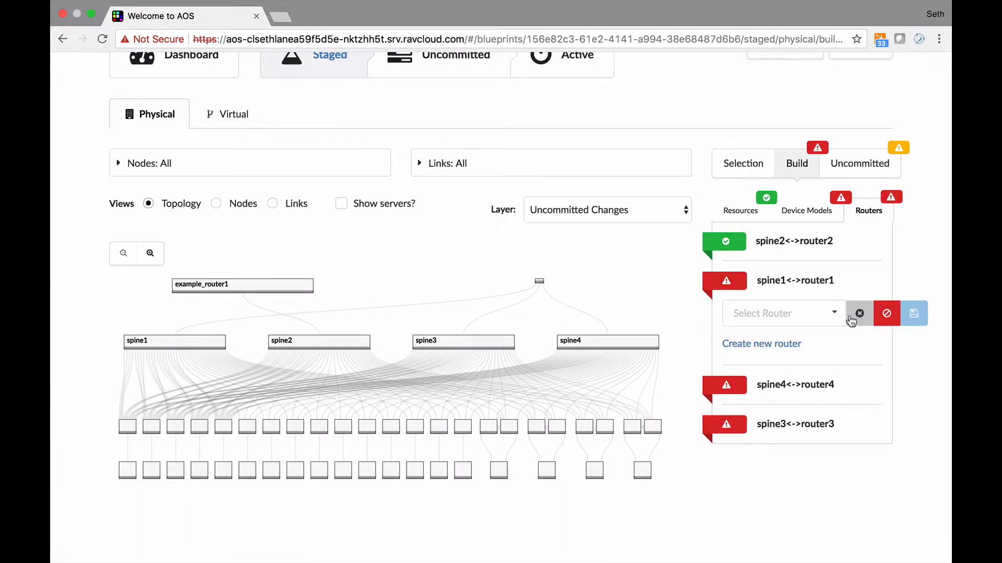
click(783, 313)
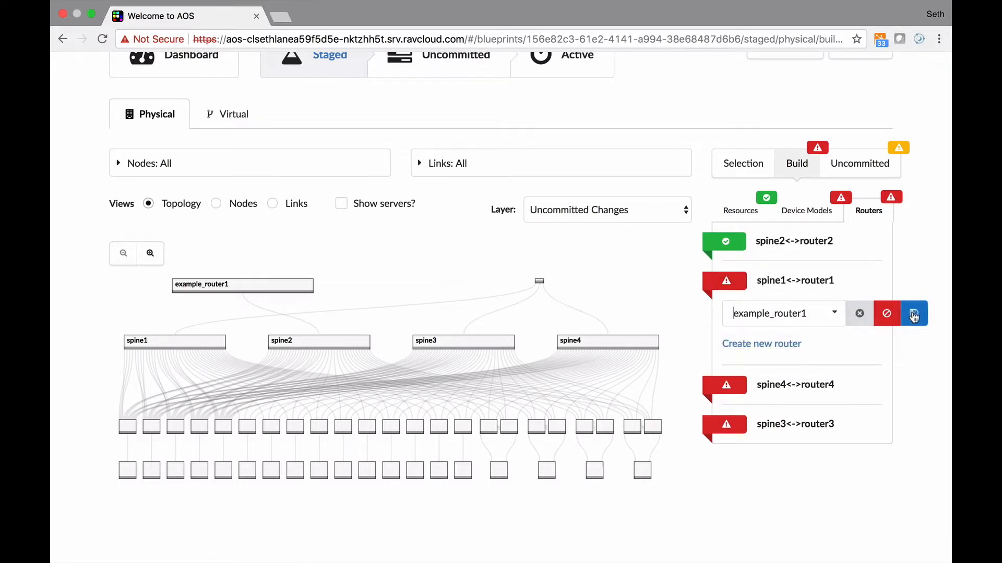
click(914, 313)
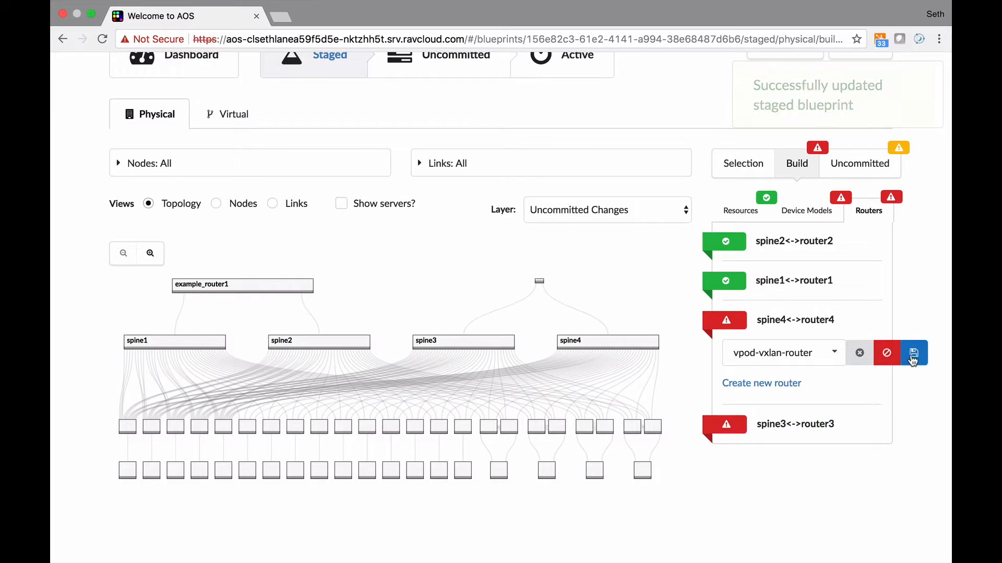
click(914, 352)
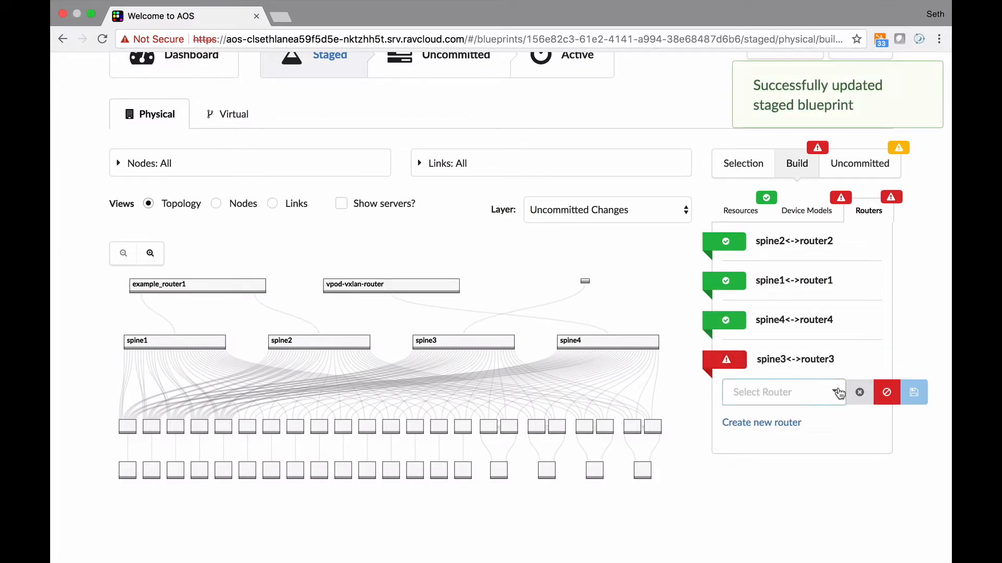
click(914, 393)
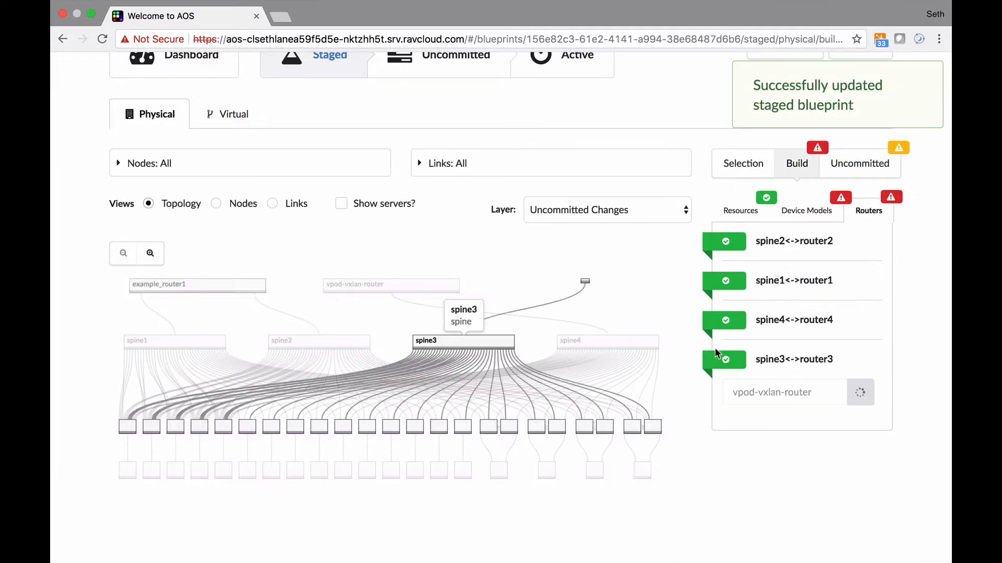
Batch-assign AOS-32x40-2 Cisco 9332PQ NXOS to the five l2_hpc_leaf switches and save, completing all build checks
click(807, 210)
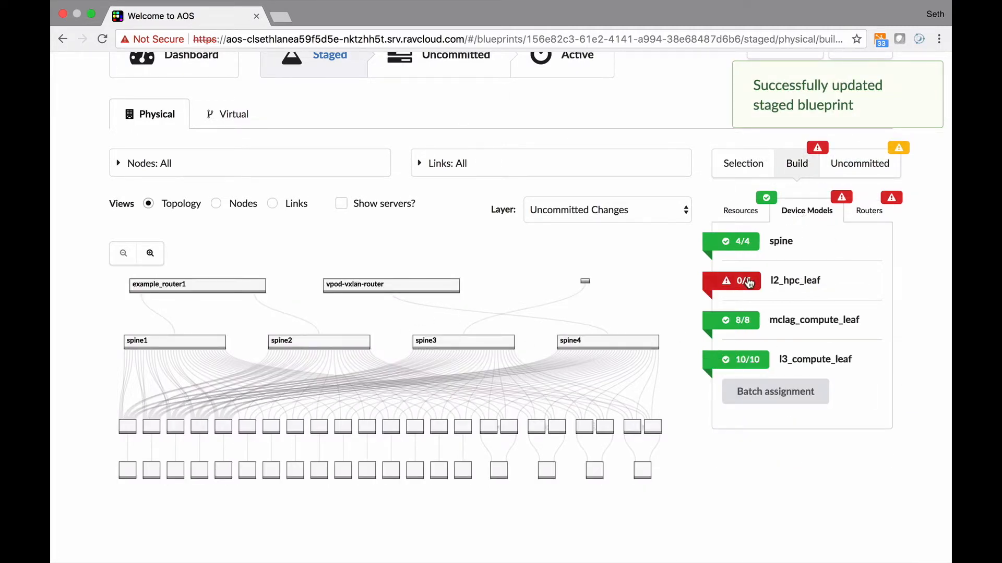
click(794, 280)
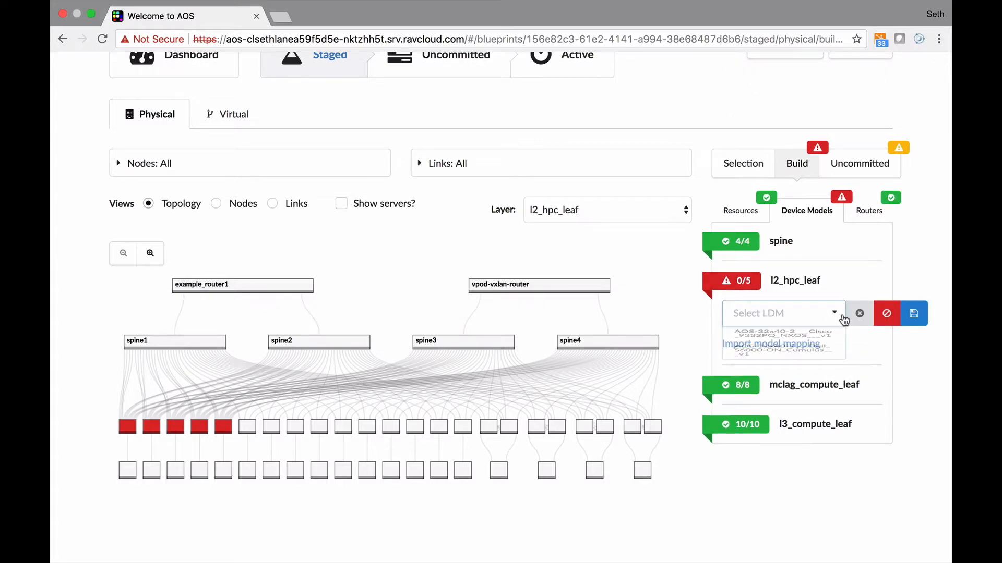
click(770, 332)
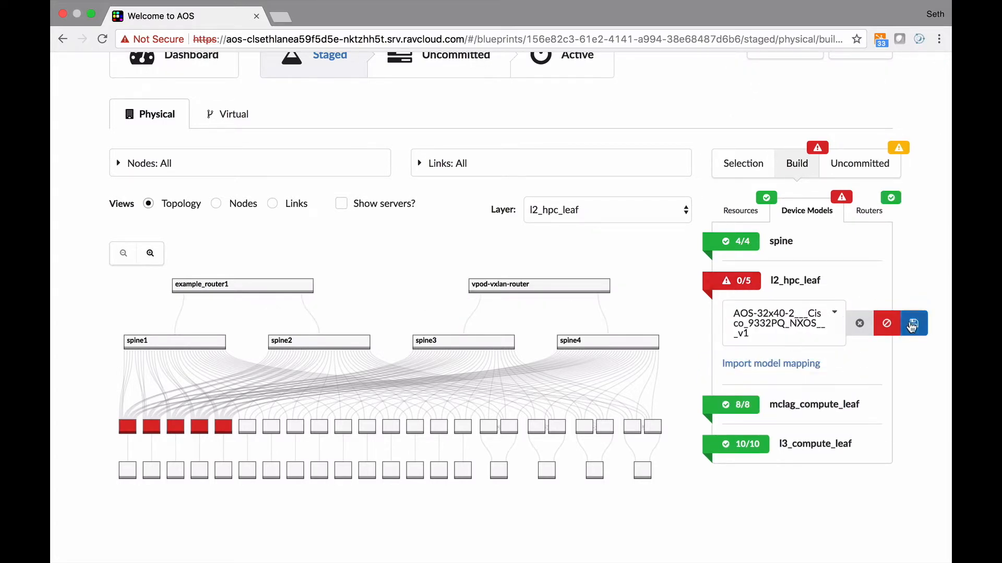
click(914, 323)
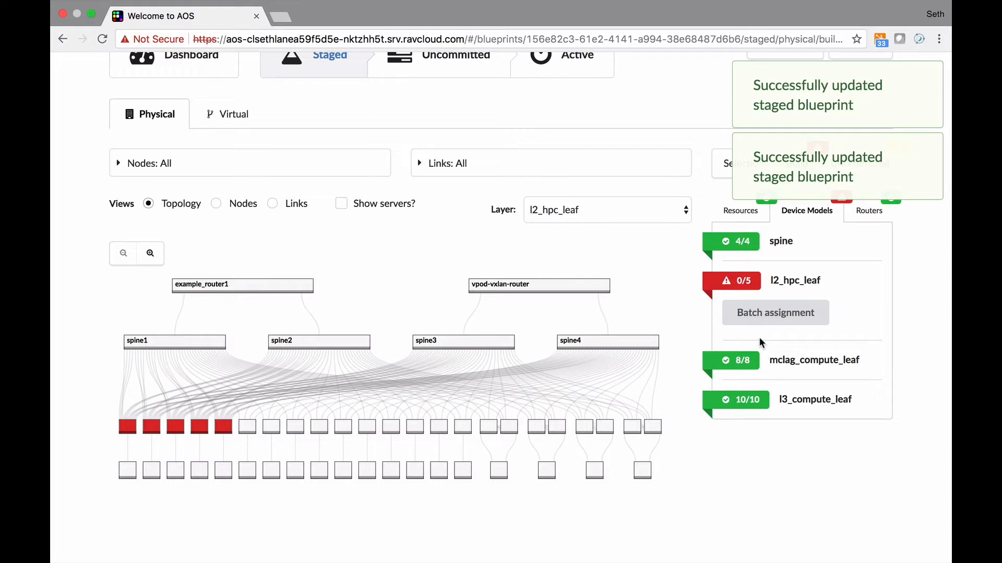
scroll(down, 3)
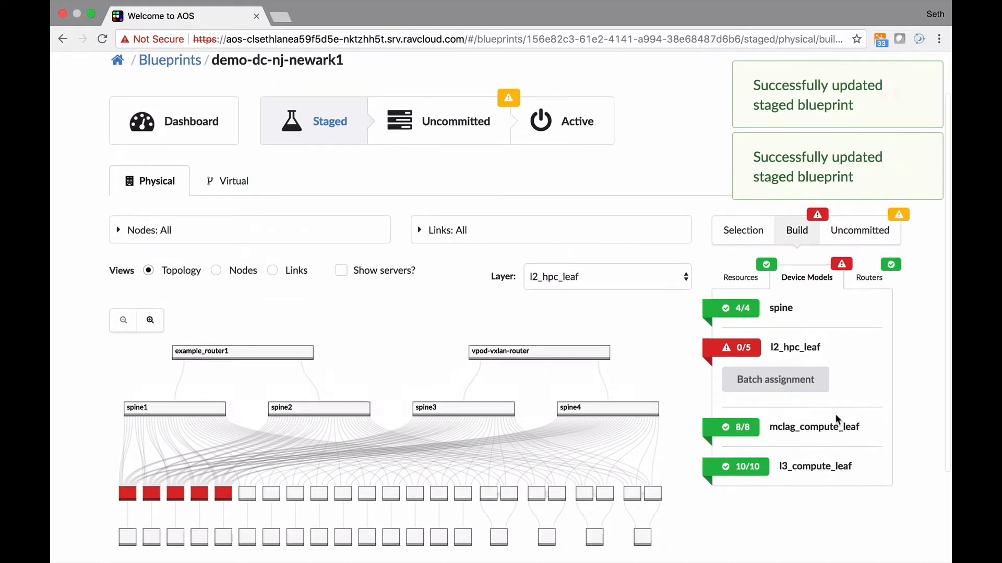
click(775, 380)
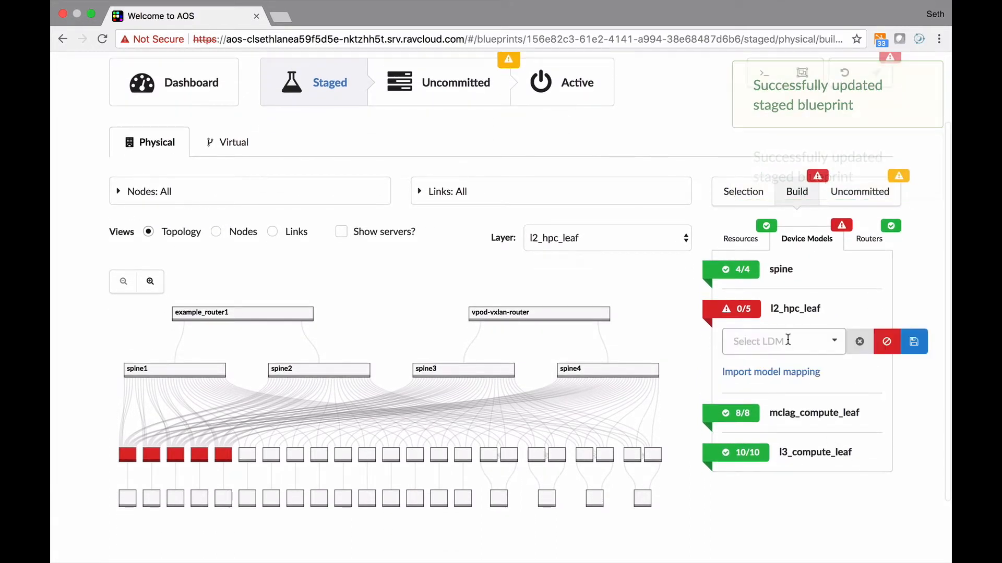
click(783, 341)
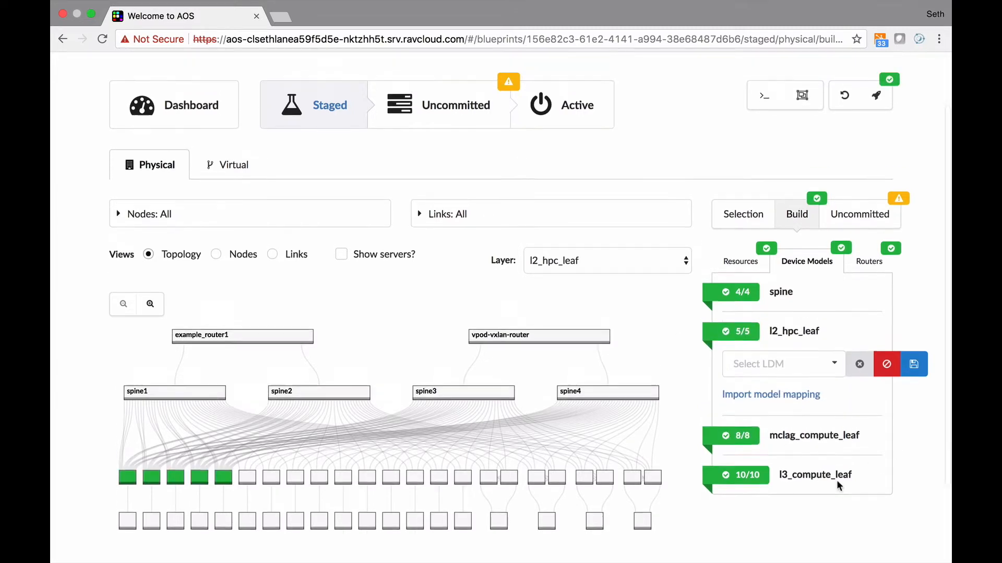
scroll(down, 3)
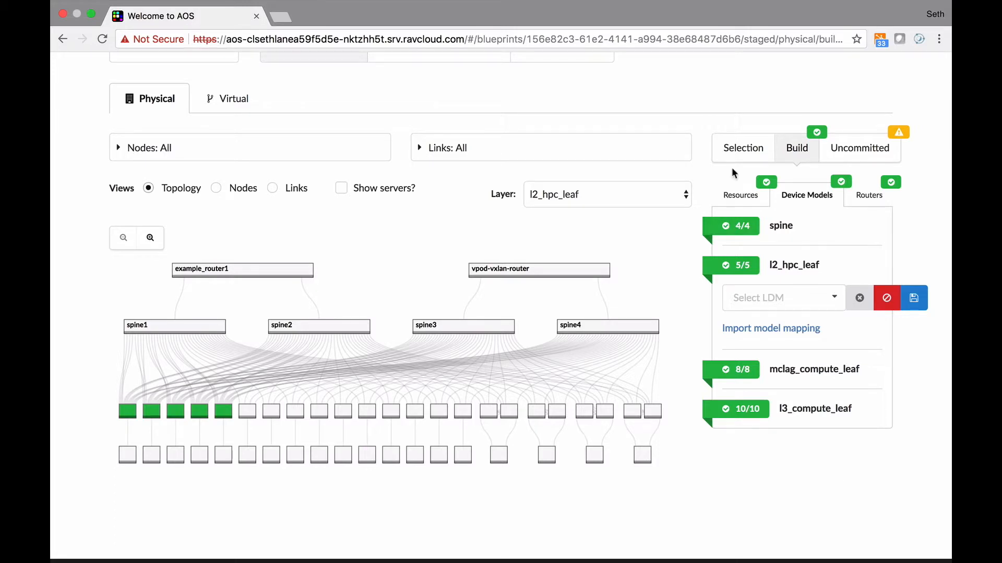
mouse_move(736, 194)
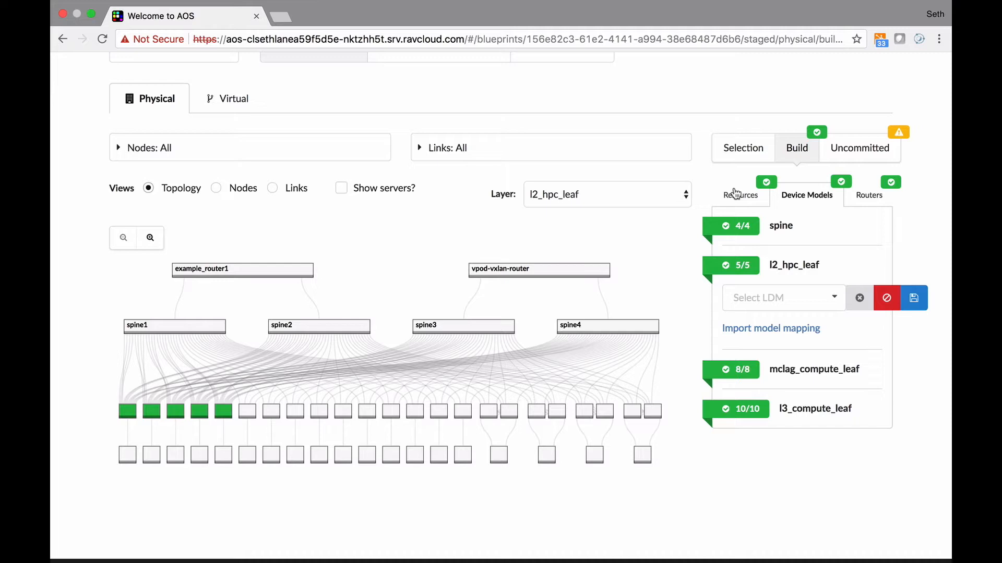
Select spine1 in the topology and preview its rendered configuration
click(741, 195)
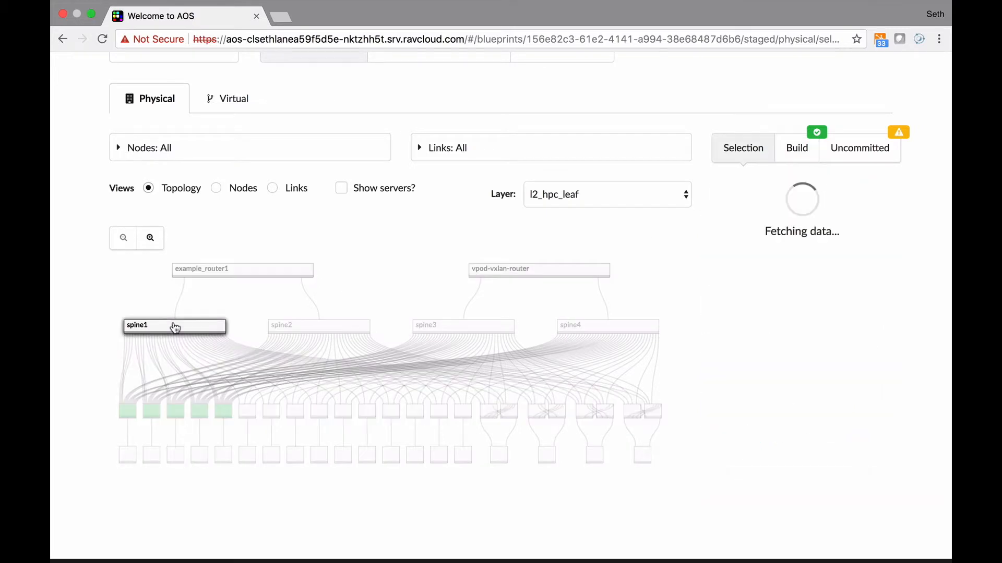
click(174, 325)
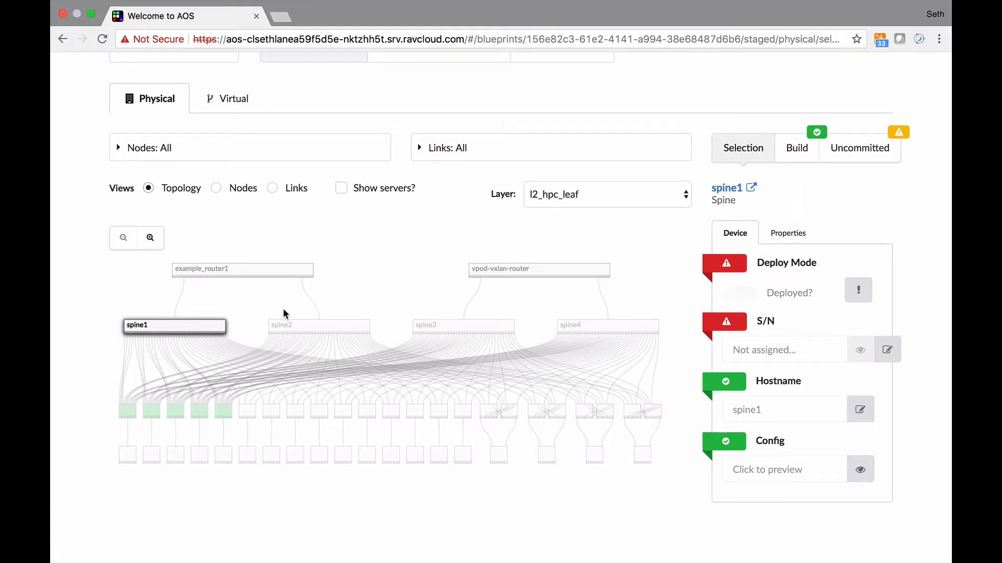
click(860, 470)
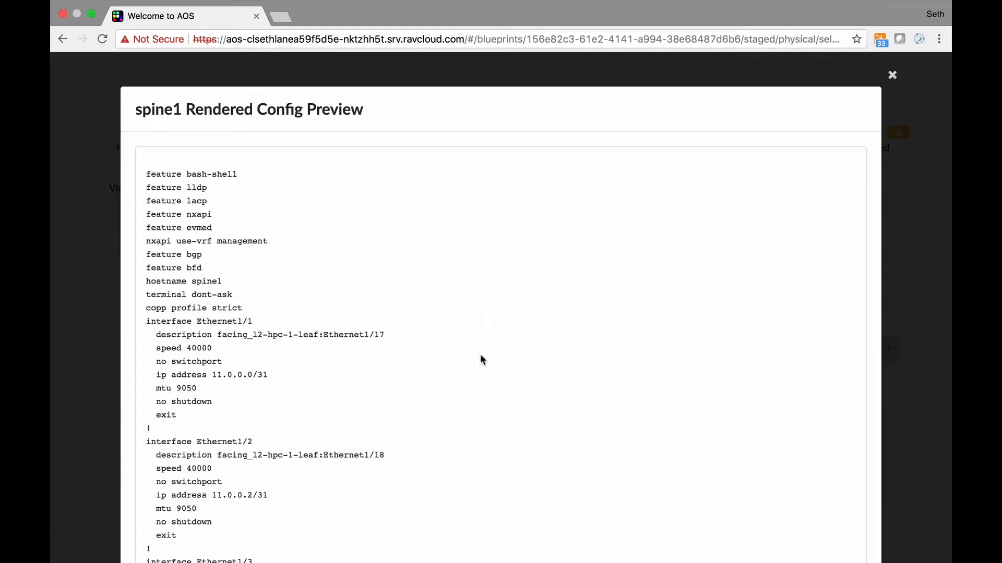
scroll(down, 3)
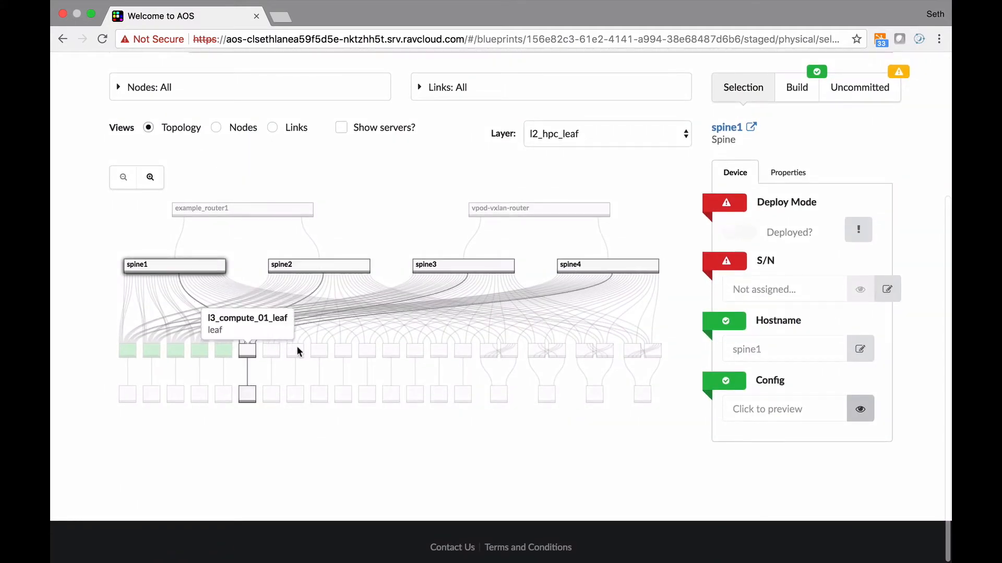
mouse_move(294, 354)
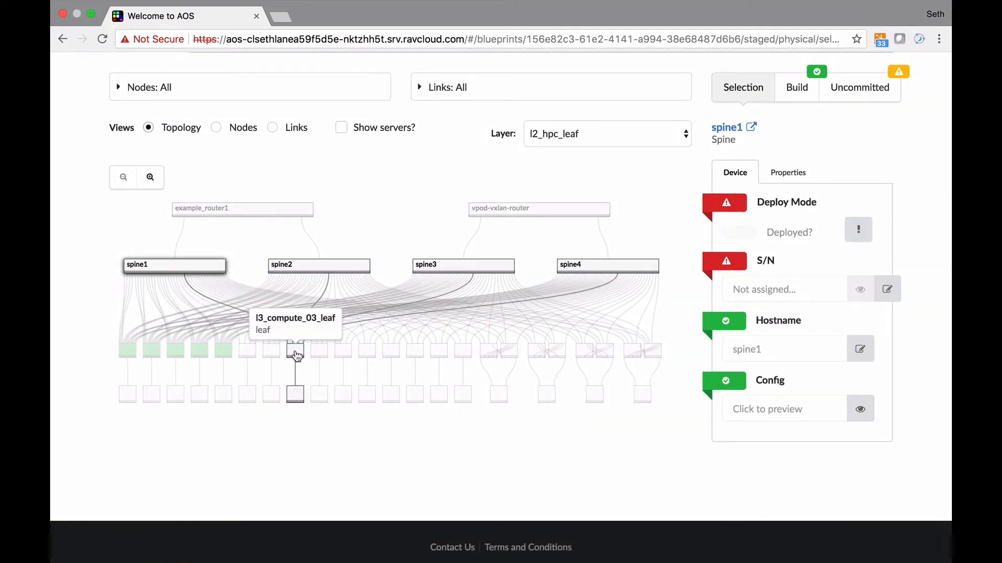
Preview l3_compute_03_leaf's rendered config, close it and move to mclag_compute_1_leaf2
click(294, 351)
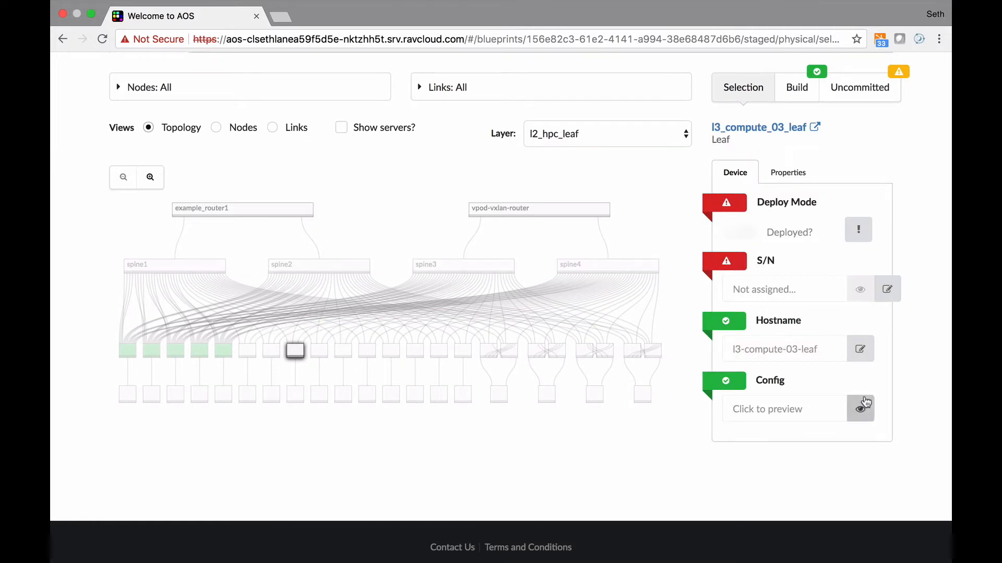
click(860, 408)
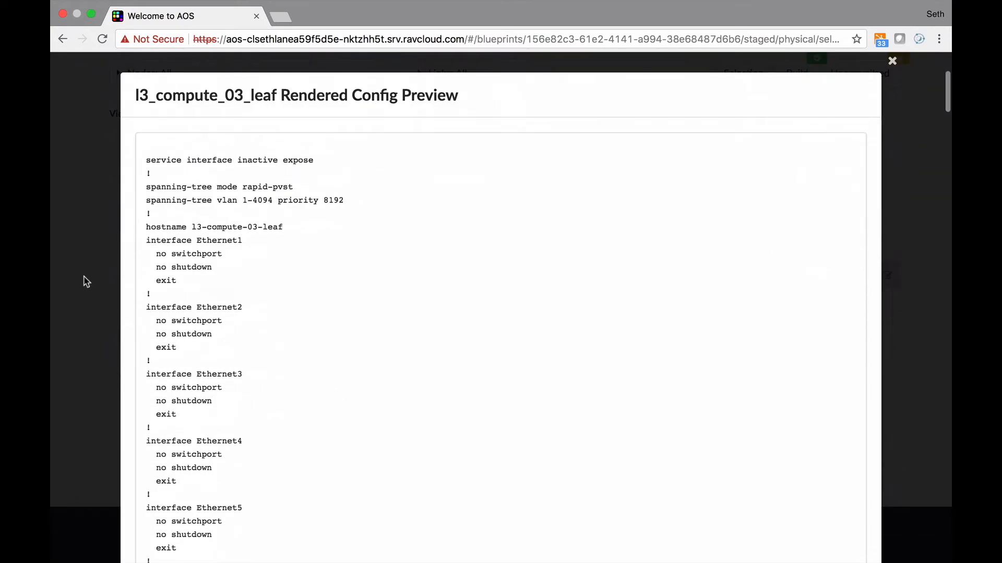
click(892, 61)
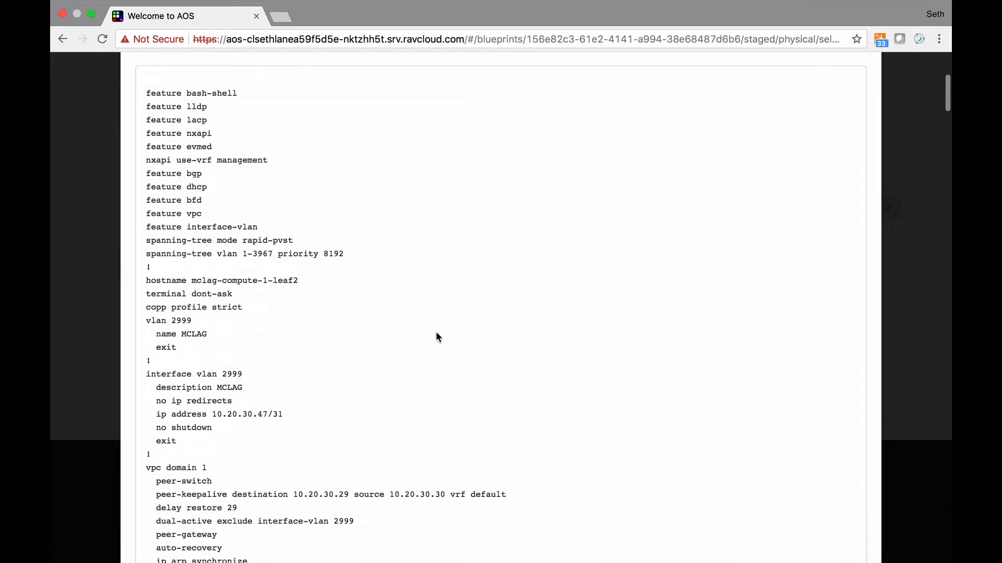
scroll(down, 3)
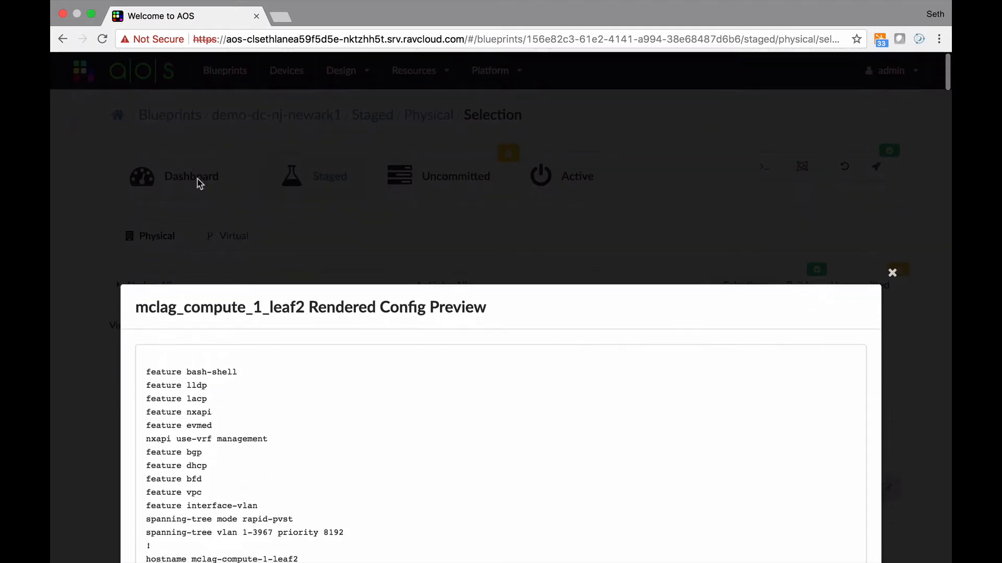
Switch mclag_compute_1_leaf2 to a different logical device map from its Properties
click(892, 272)
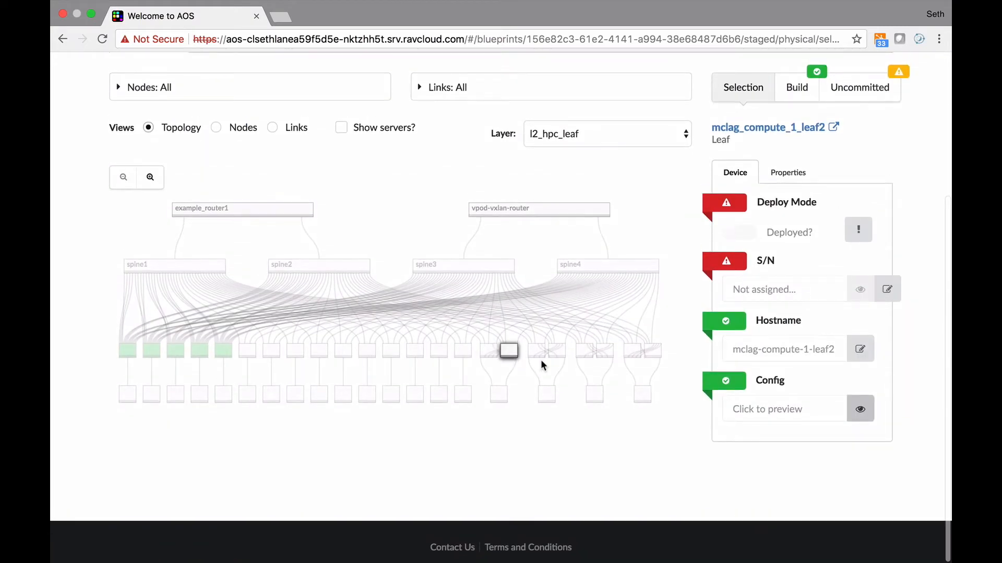
click(787, 172)
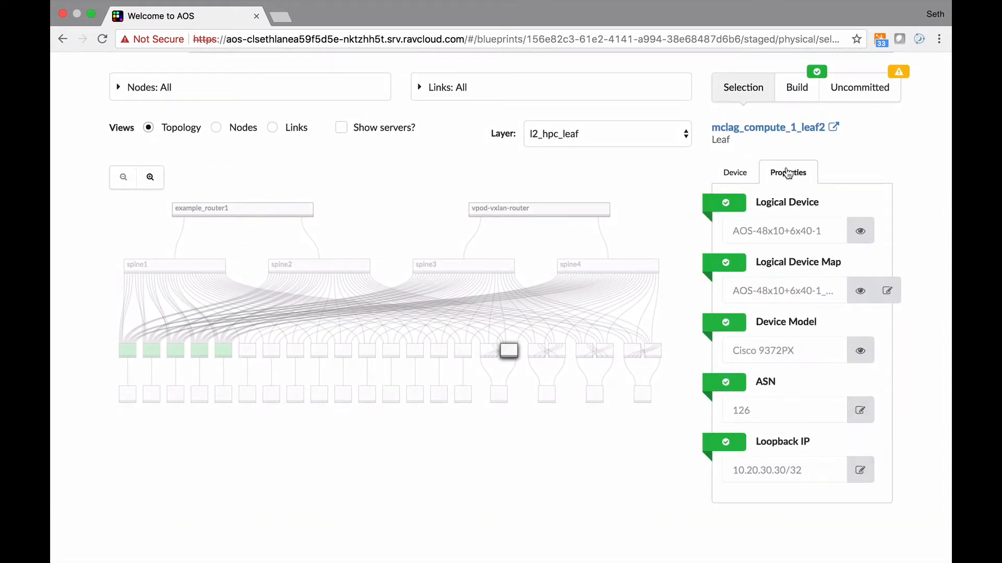
mouse_move(803, 353)
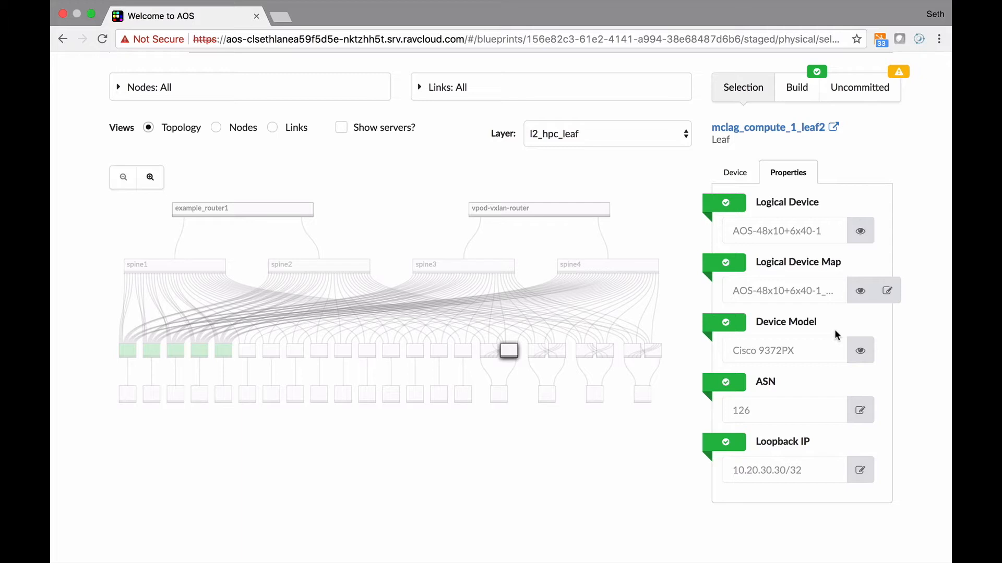
click(887, 291)
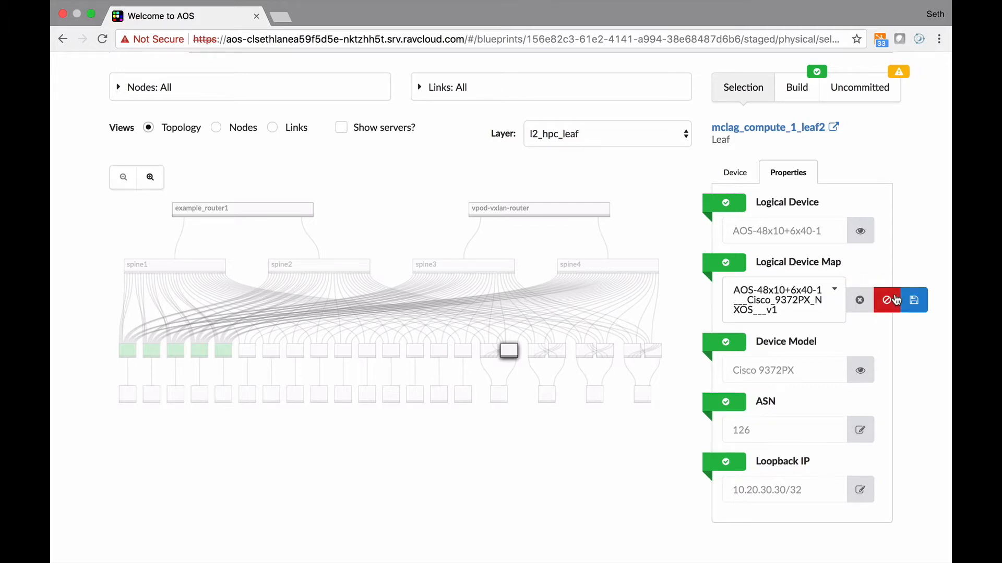
click(783, 300)
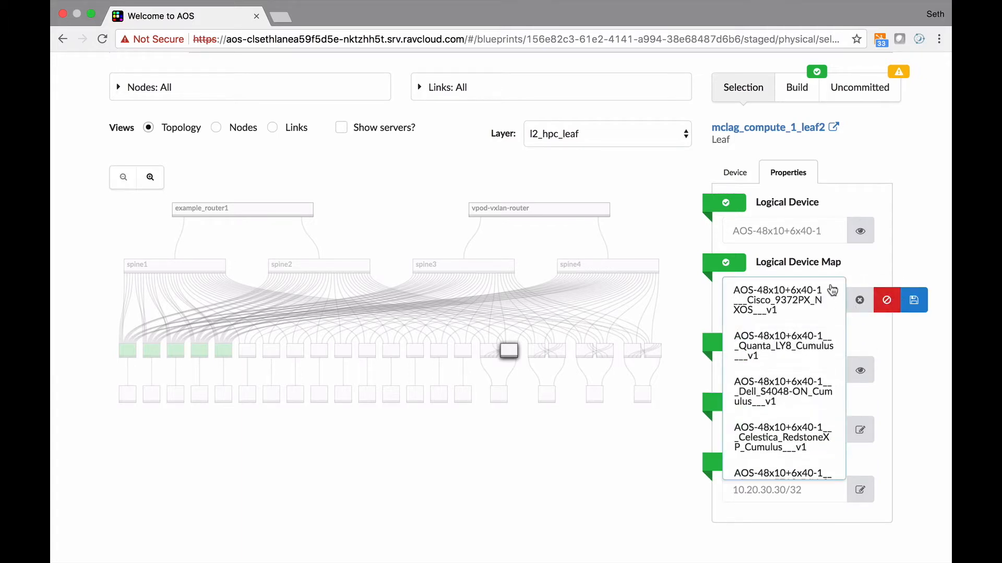
click(778, 299)
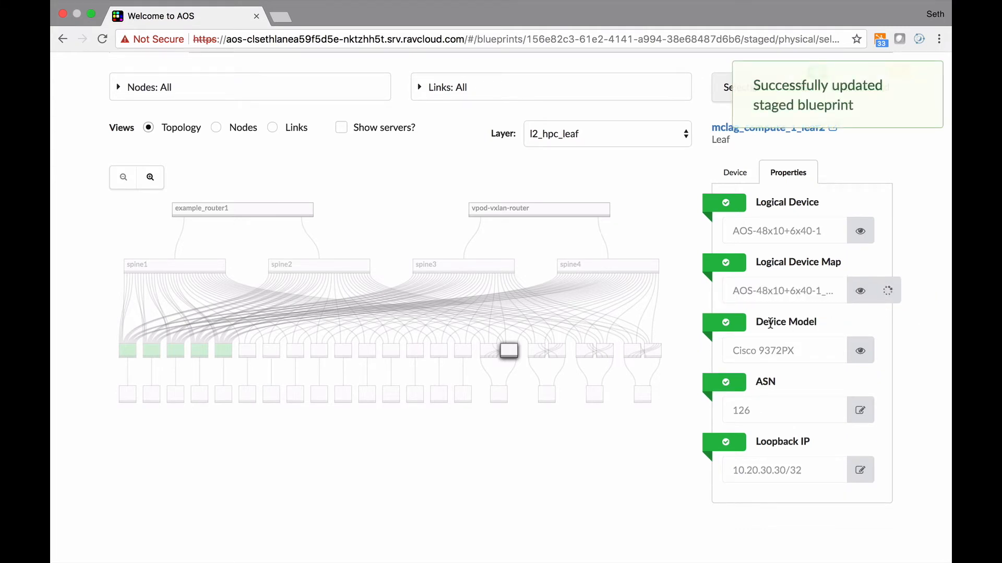
Preview the leaf's re-rendered config, now showing Linux-style commands
click(734, 172)
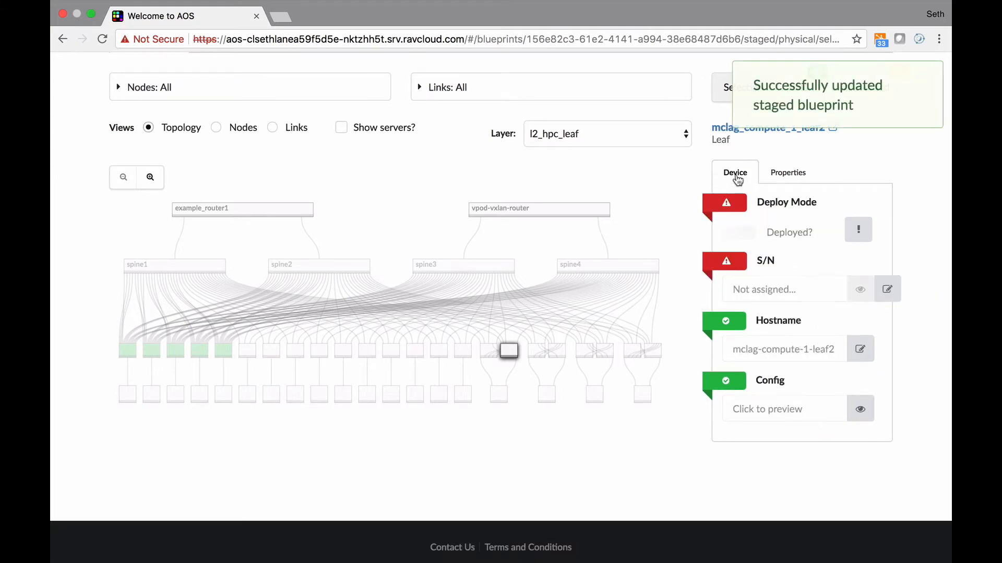
click(860, 409)
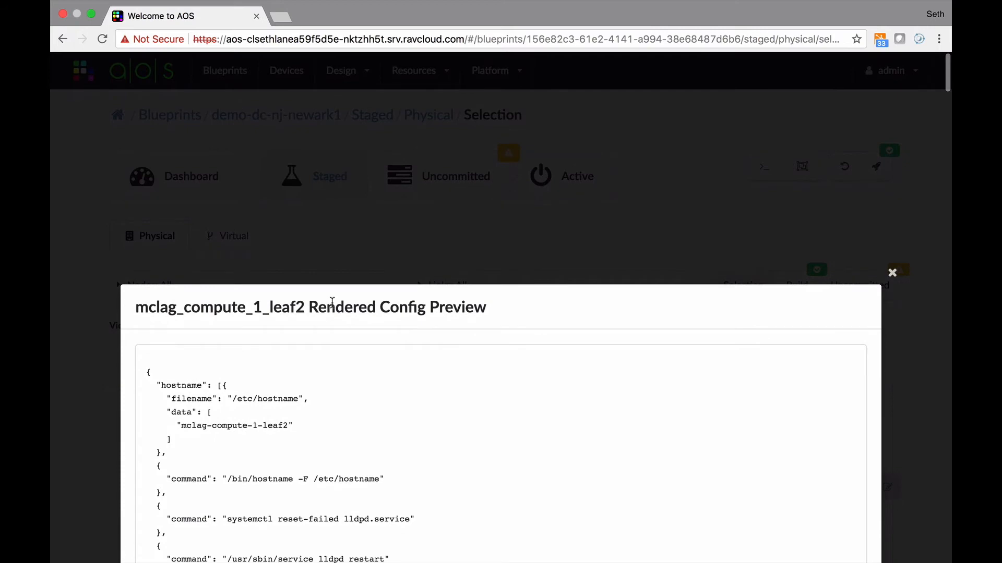
mouse_move(884, 317)
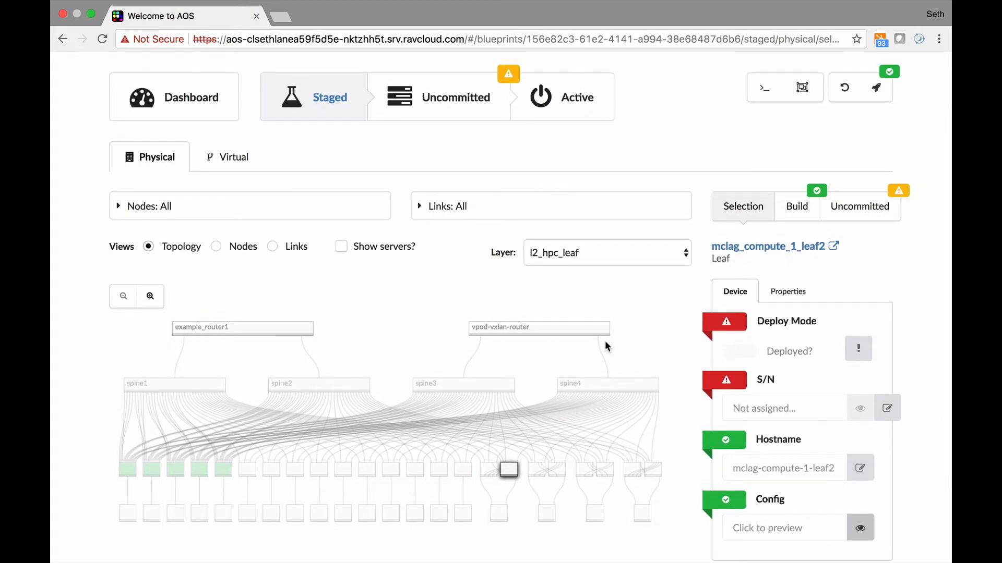
Show the blueprint's 176 links as a table and export them as a cabling_diagram CSV
scroll(down, 3)
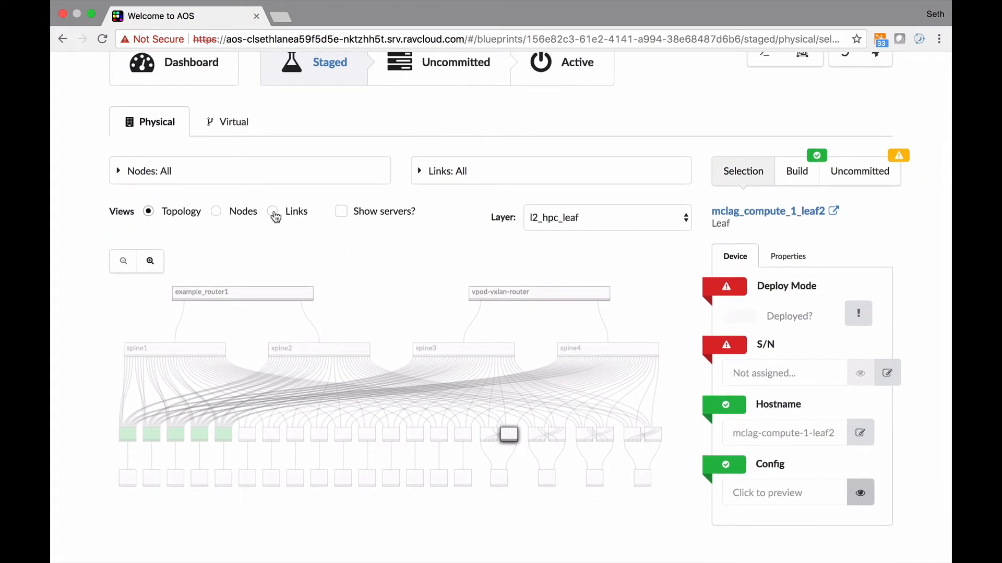
click(273, 211)
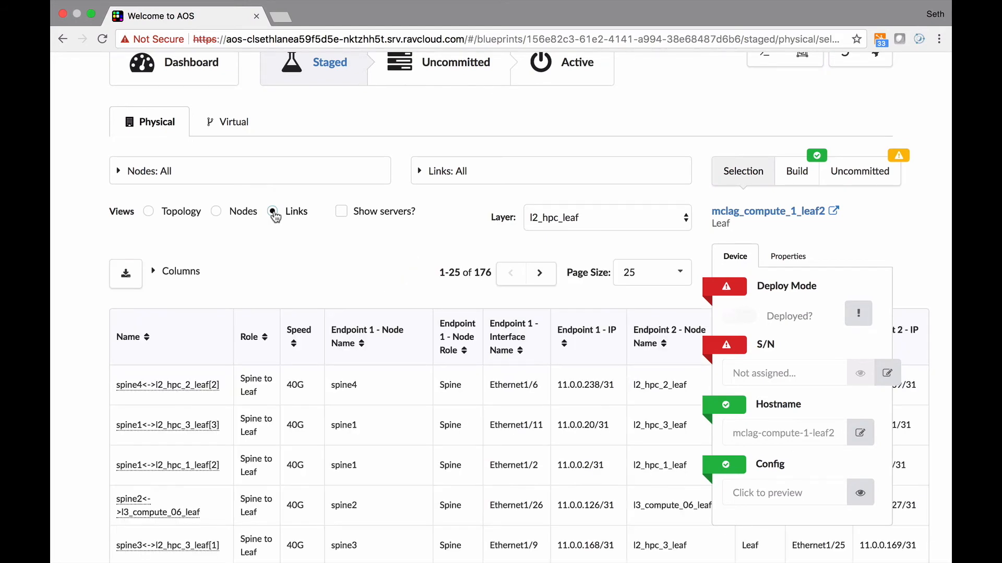
scroll(down, 3)
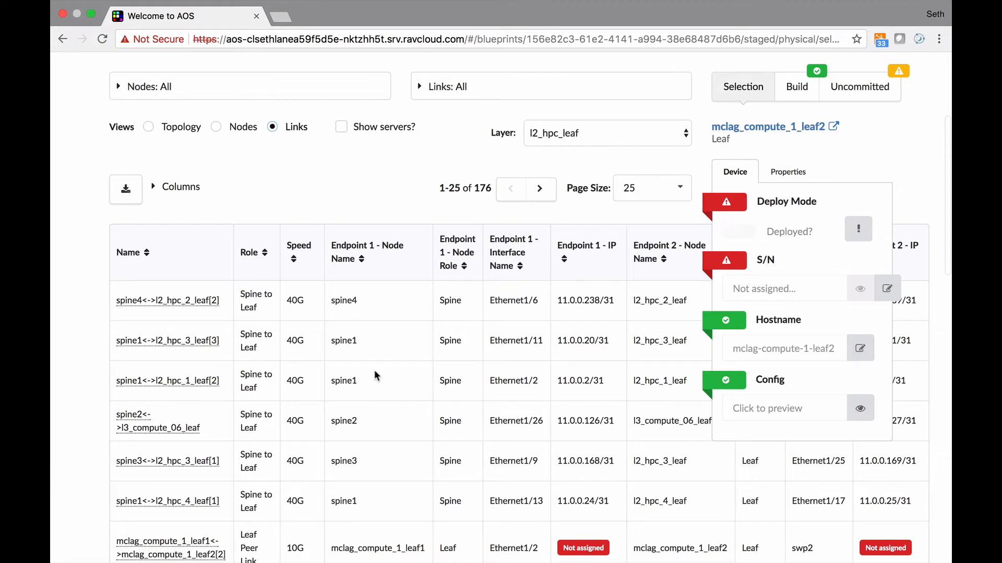
click(125, 189)
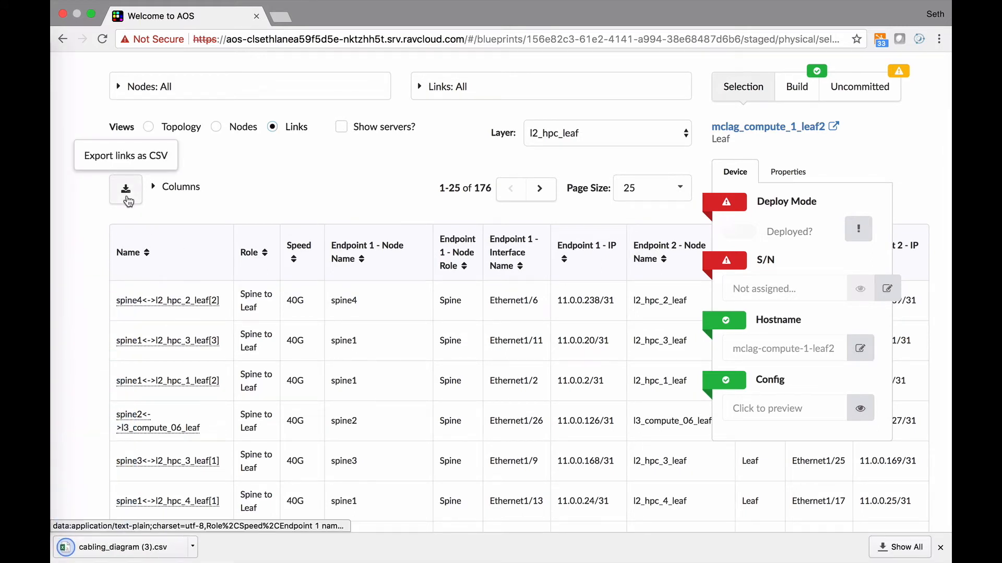